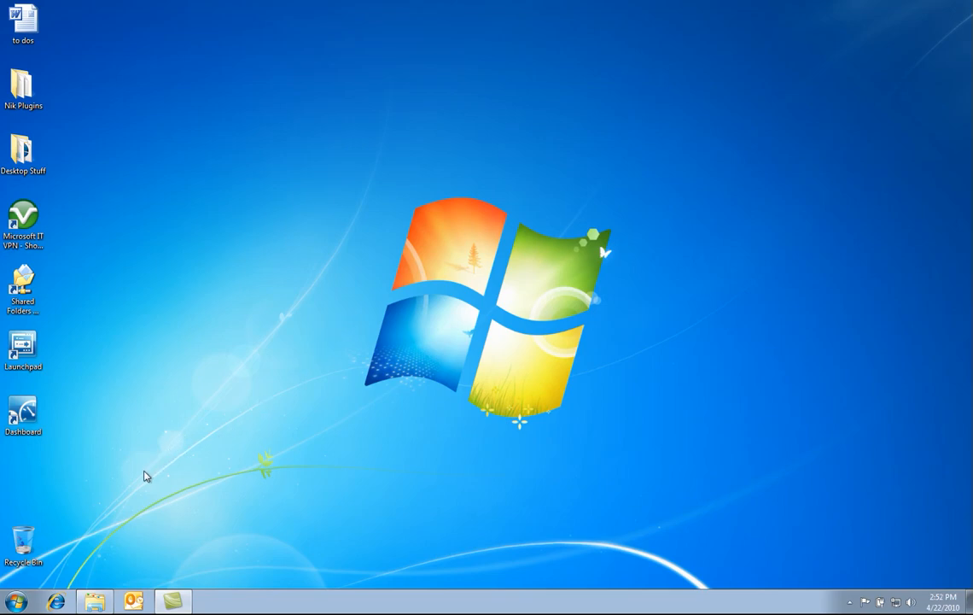
mouse_move(104, 506)
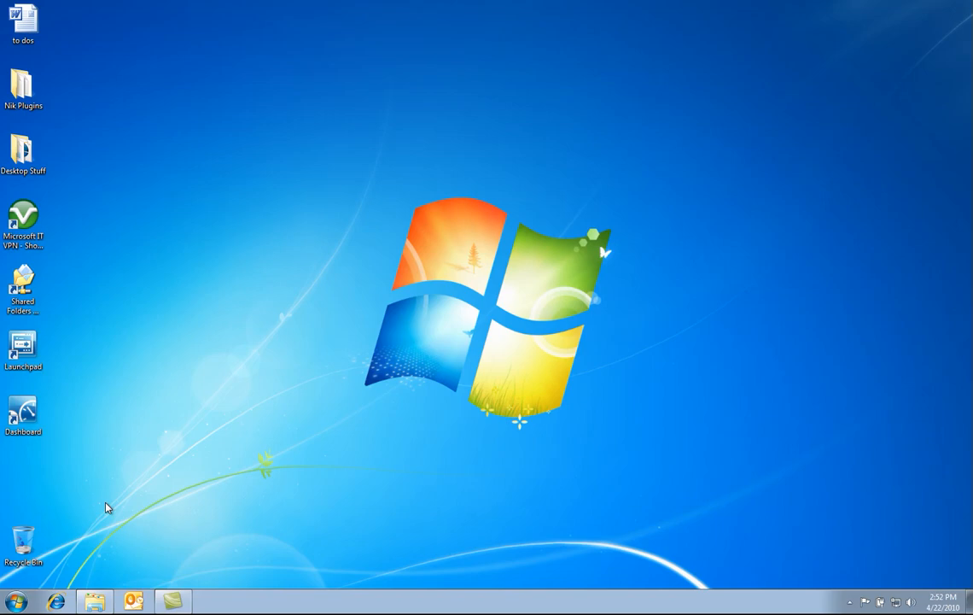
mouse_move(89, 441)
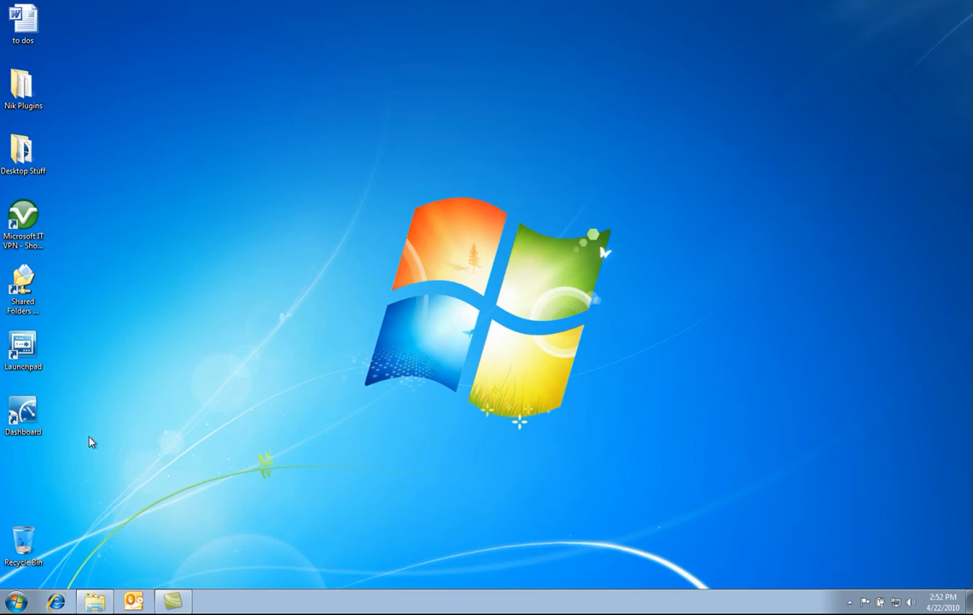
mouse_move(43, 416)
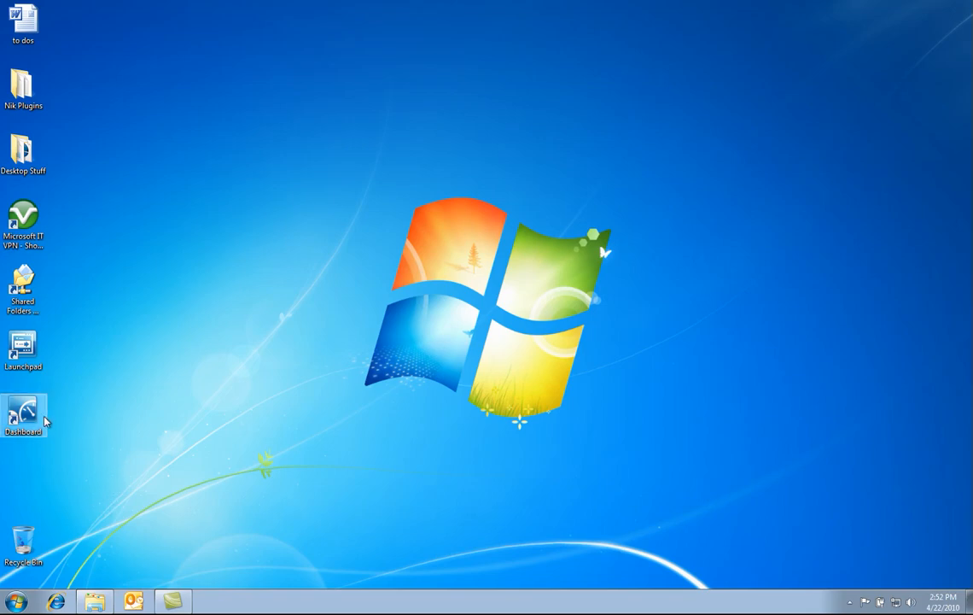
mouse_move(47, 421)
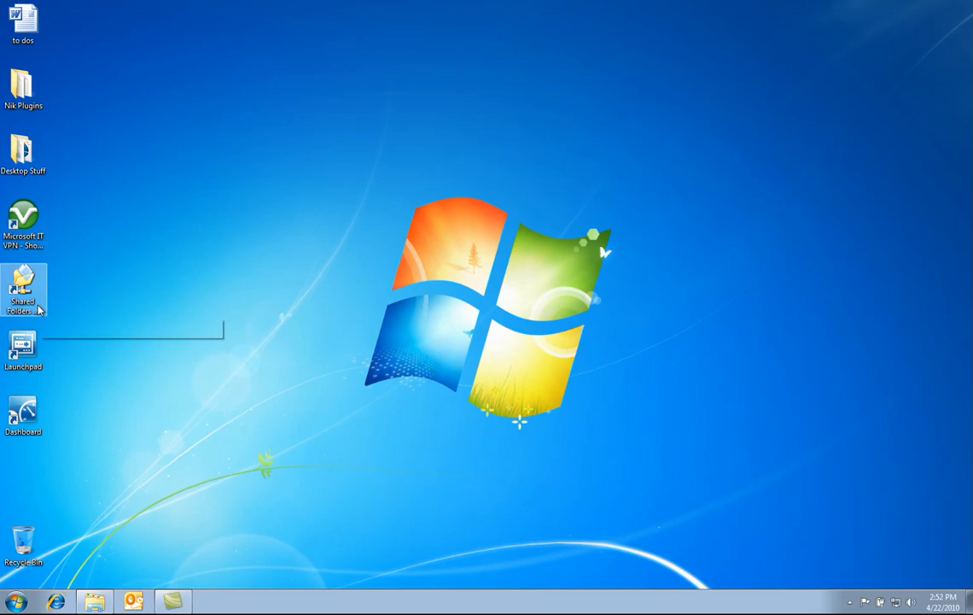
mouse_move(24, 350)
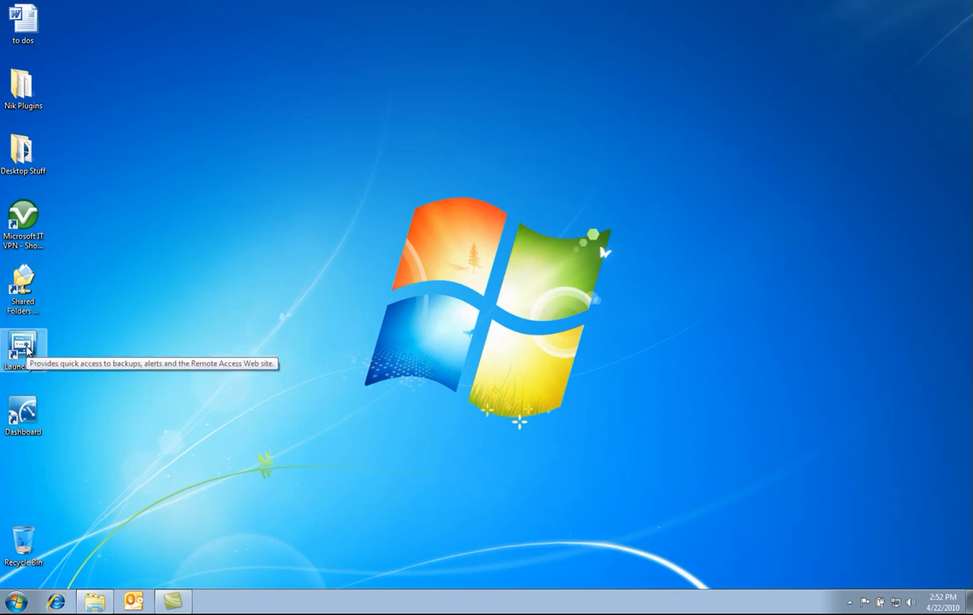
double_click(24, 348)
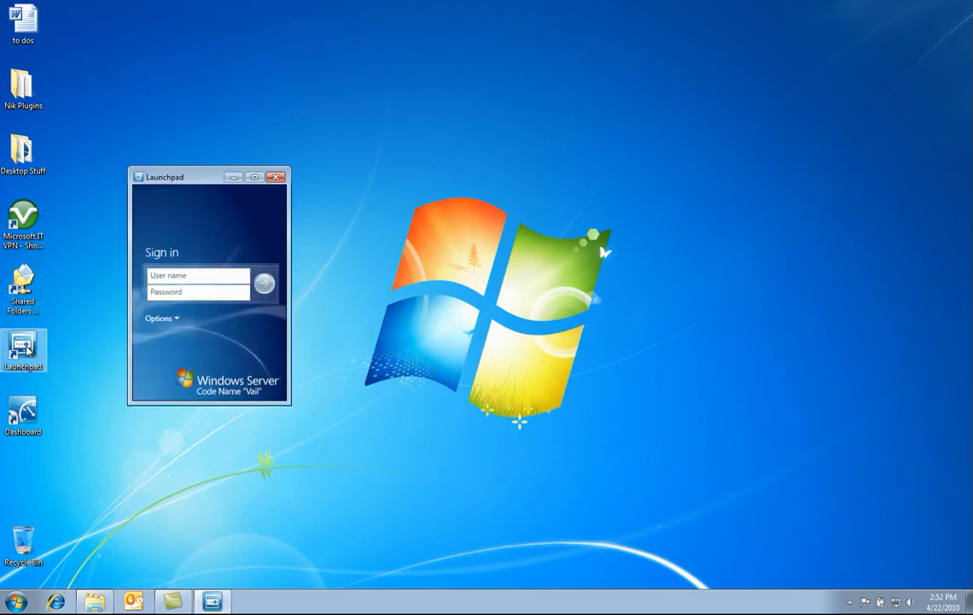
type("jeff")
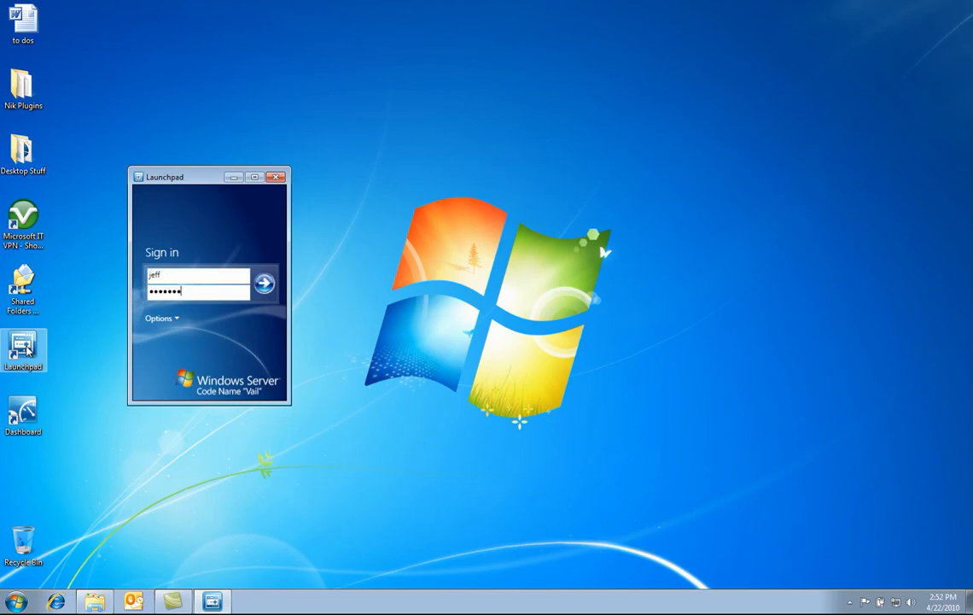
left_click(263, 283)
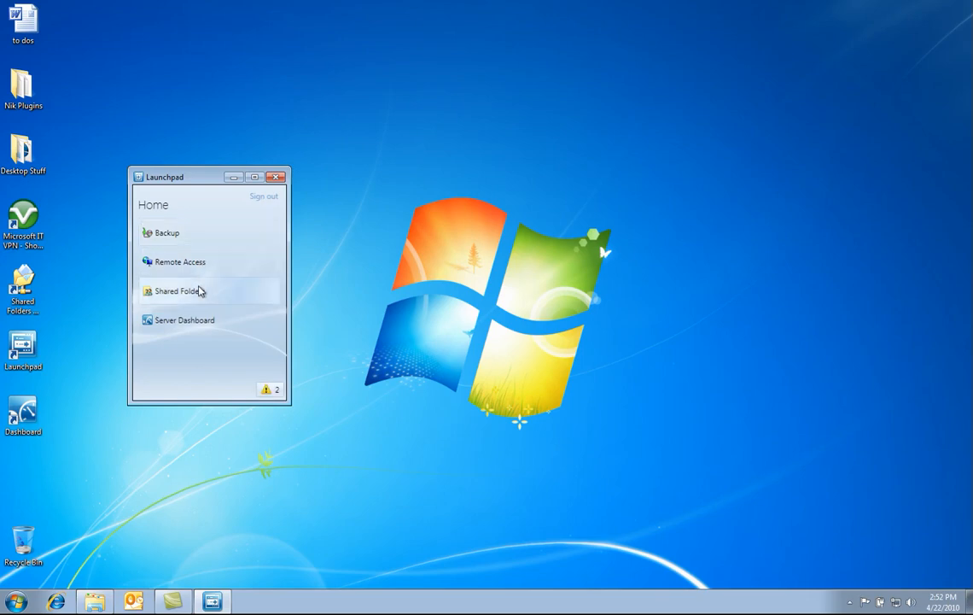
mouse_move(199, 320)
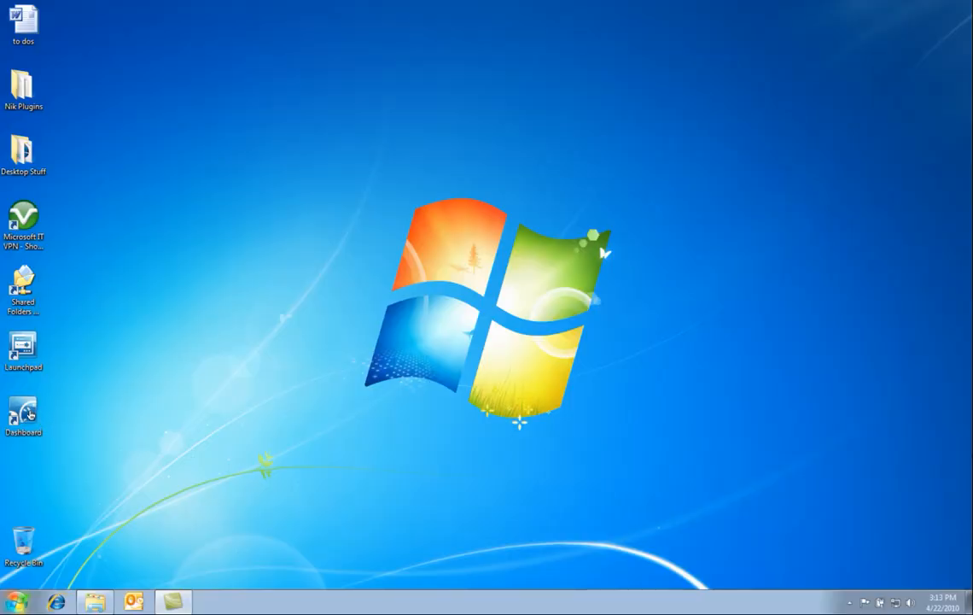
- Launch the Dashboard from the desktop icon and sign in with the password
left_click(24, 412)
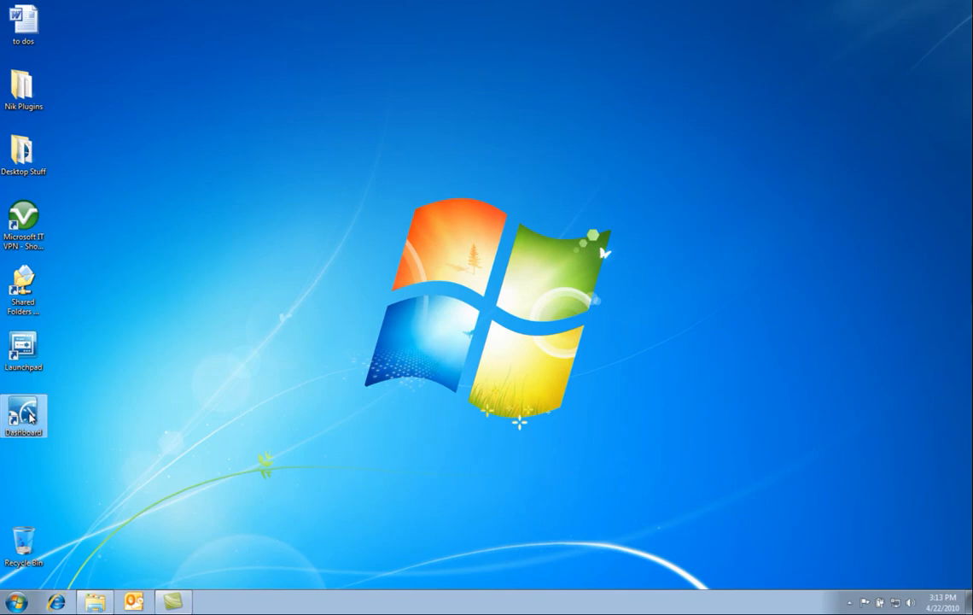
double_click(23, 414)
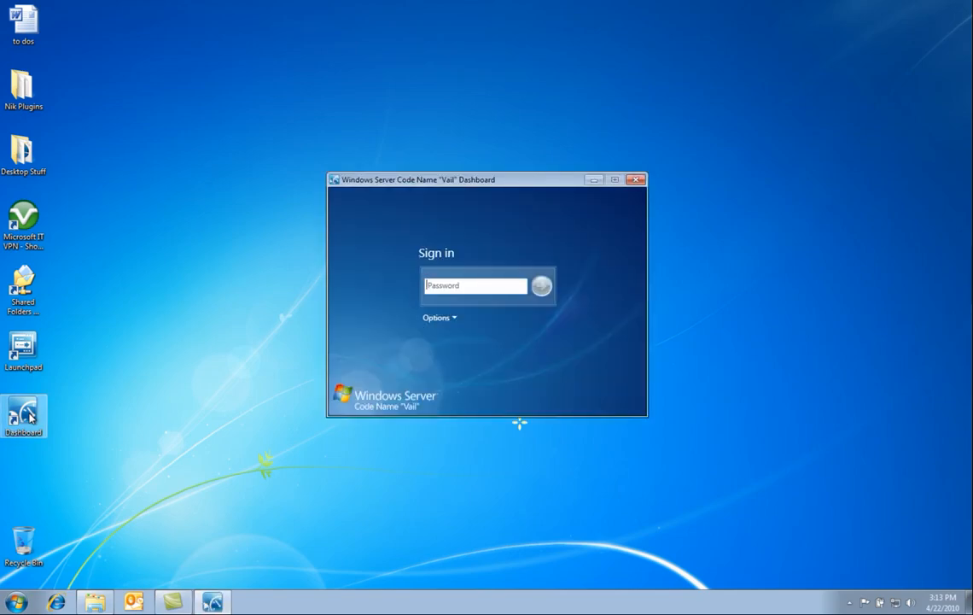
type("•••••")
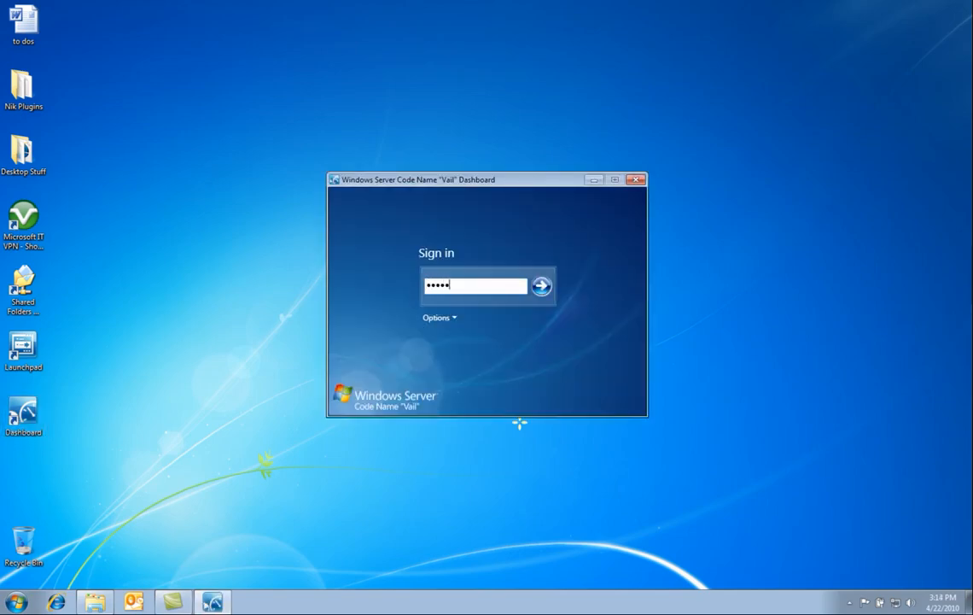
left_click(544, 285)
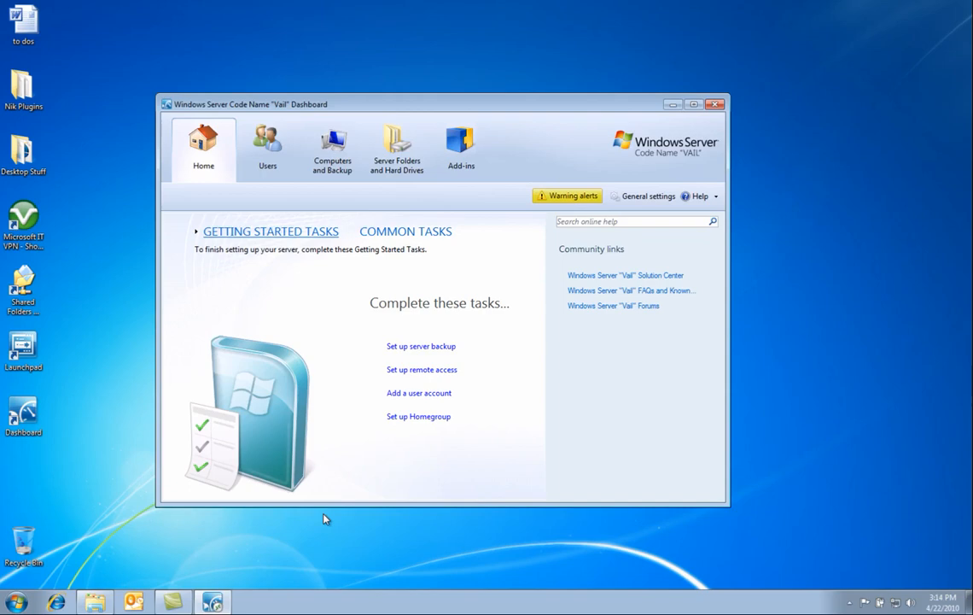
mouse_move(392, 251)
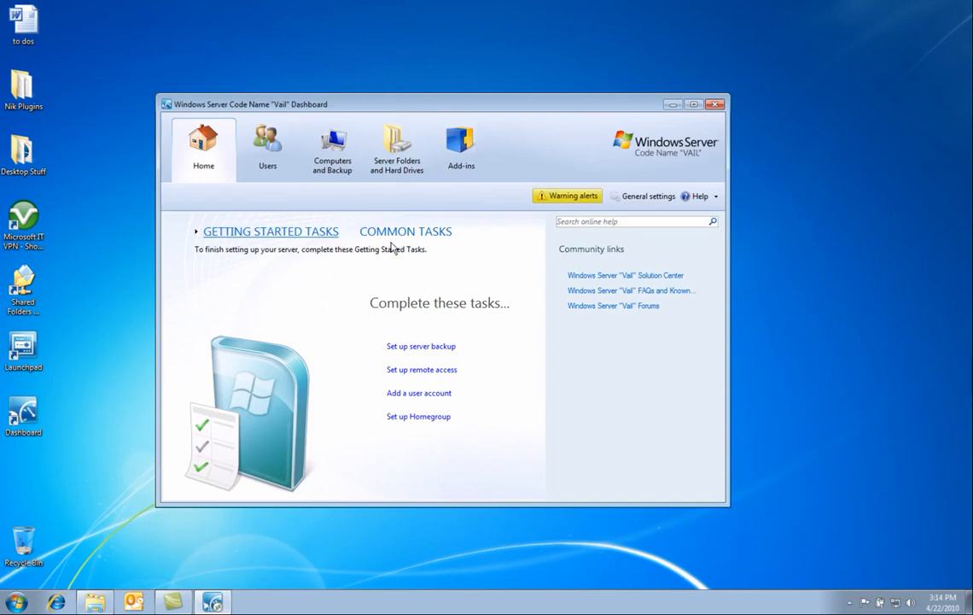
mouse_move(471, 370)
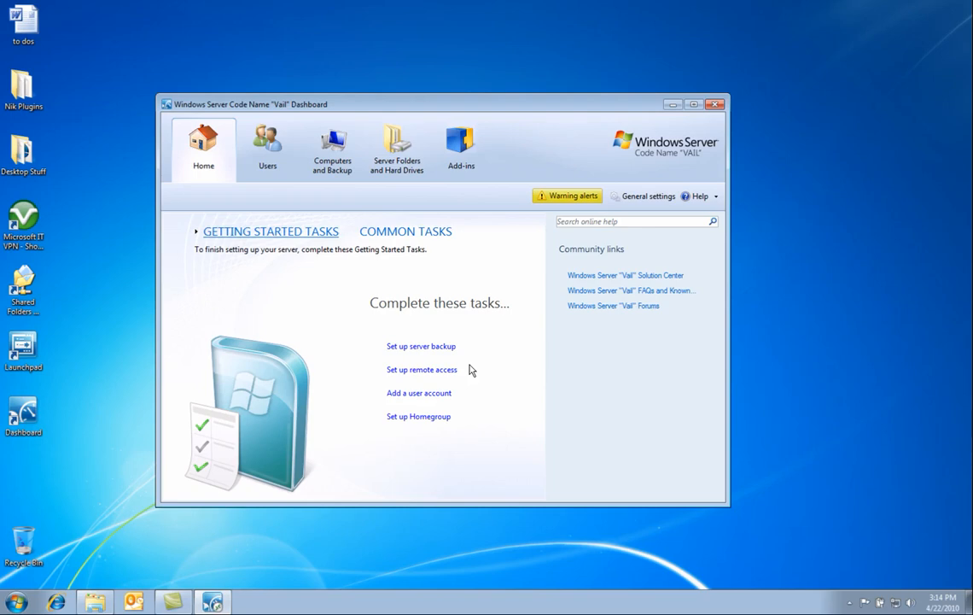
mouse_move(621, 323)
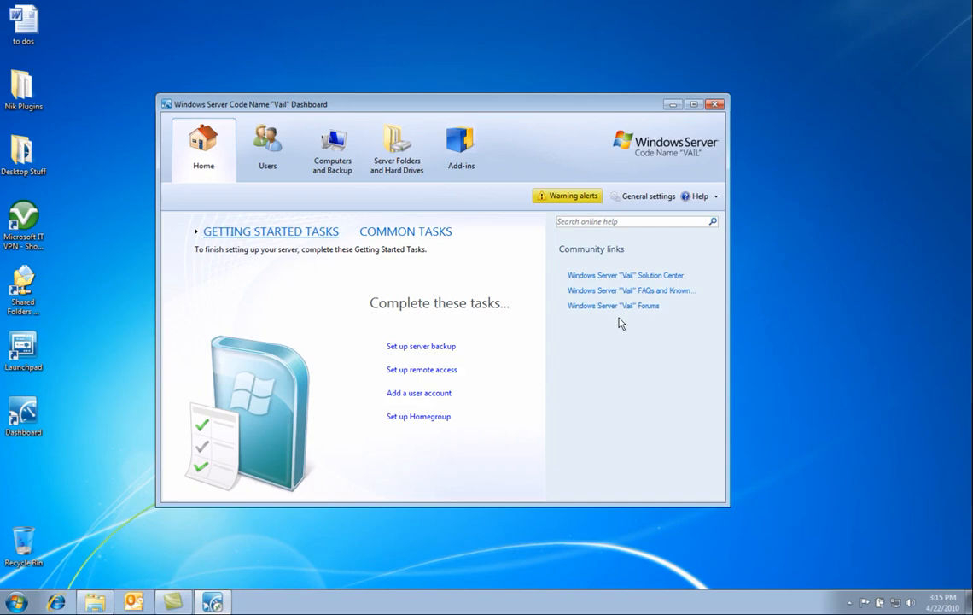
mouse_move(326, 243)
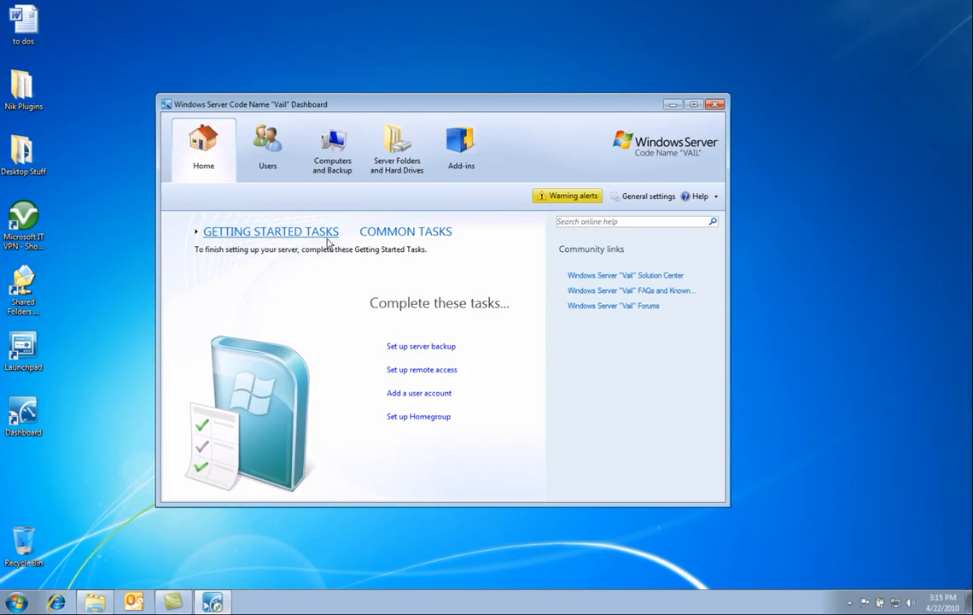
- Switch to the Users tab to list the GUEST, Jeff Q and test user accounts
left_click(267, 145)
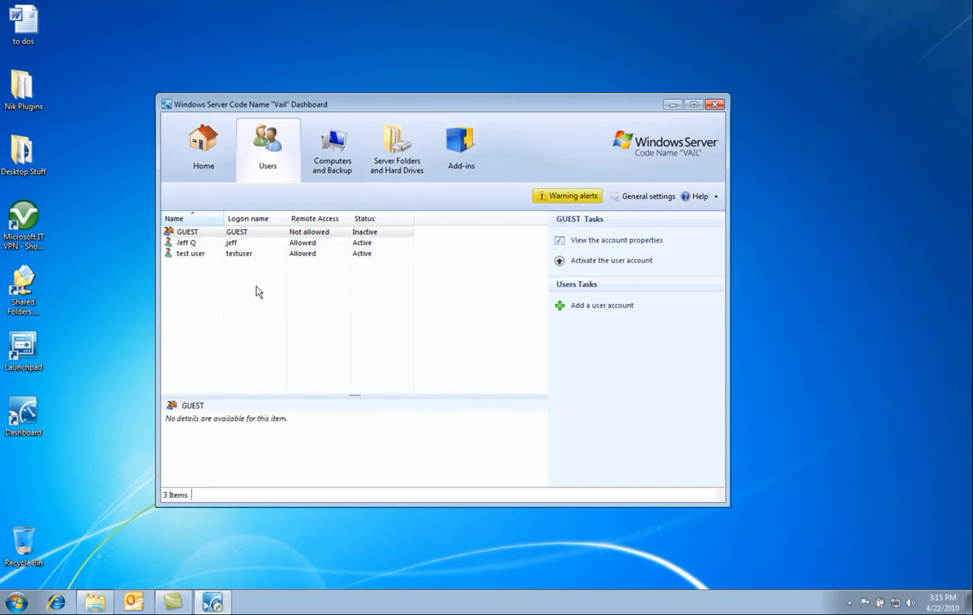
mouse_move(637, 277)
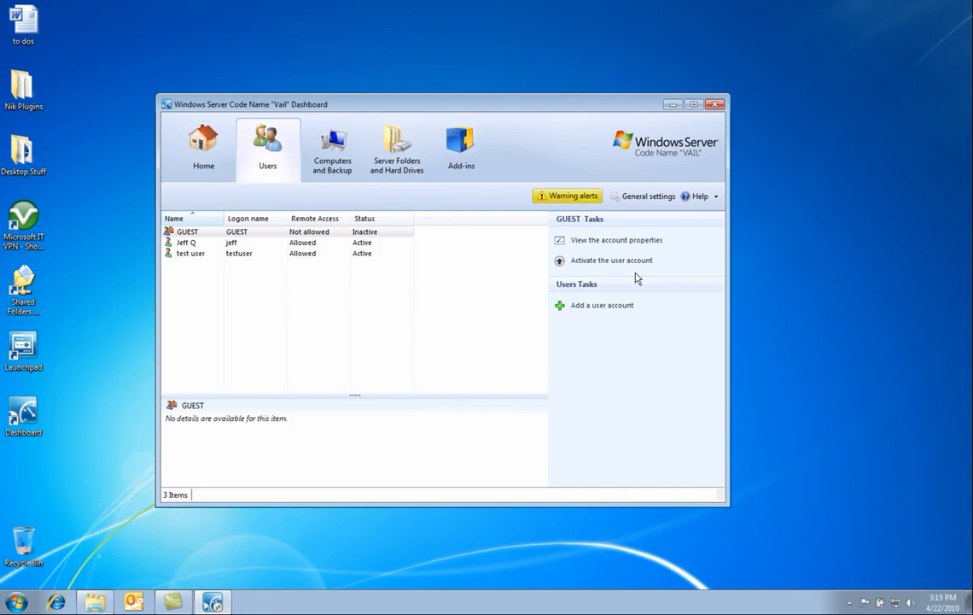
mouse_move(650, 295)
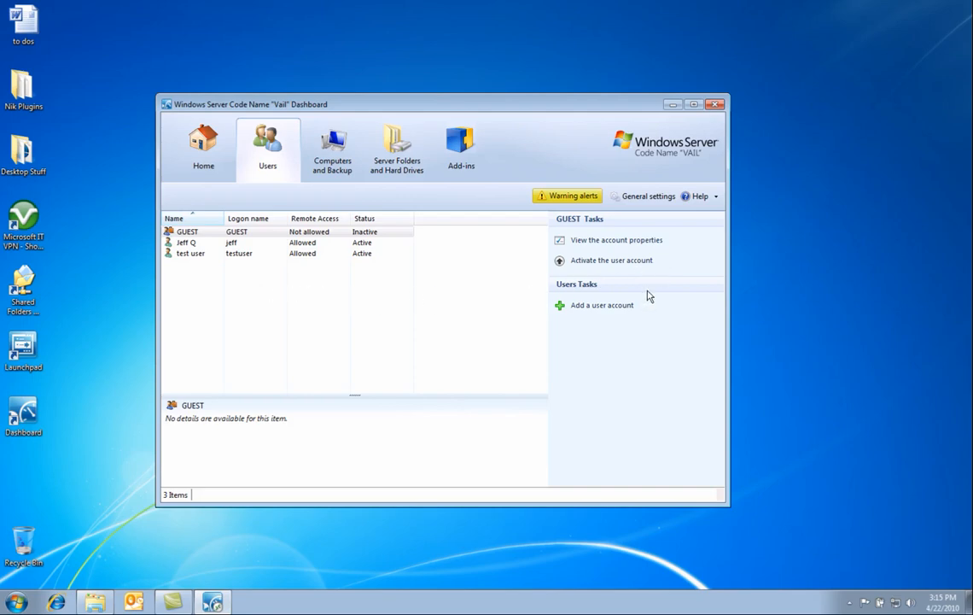
mouse_move(617, 325)
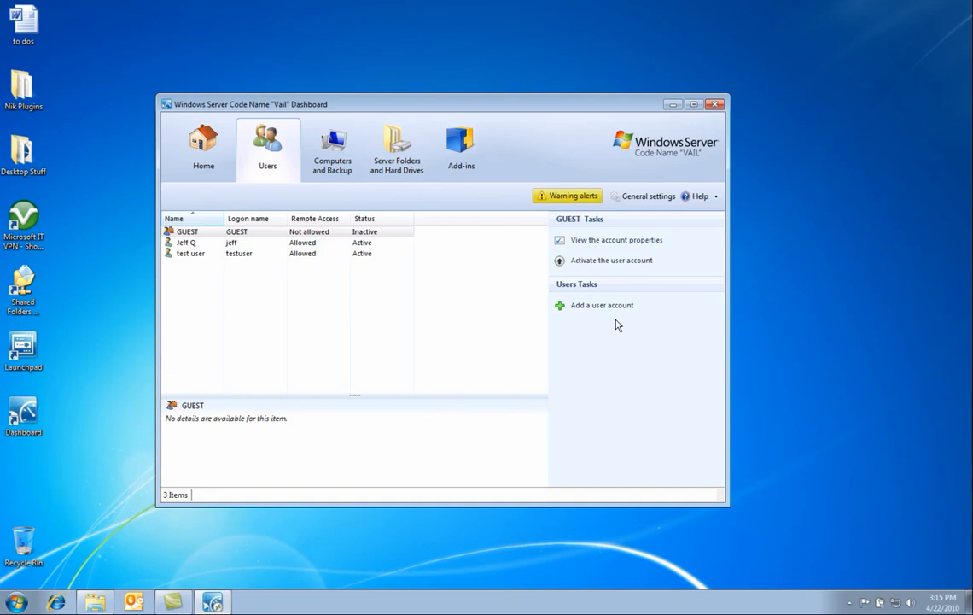
mouse_move(535, 334)
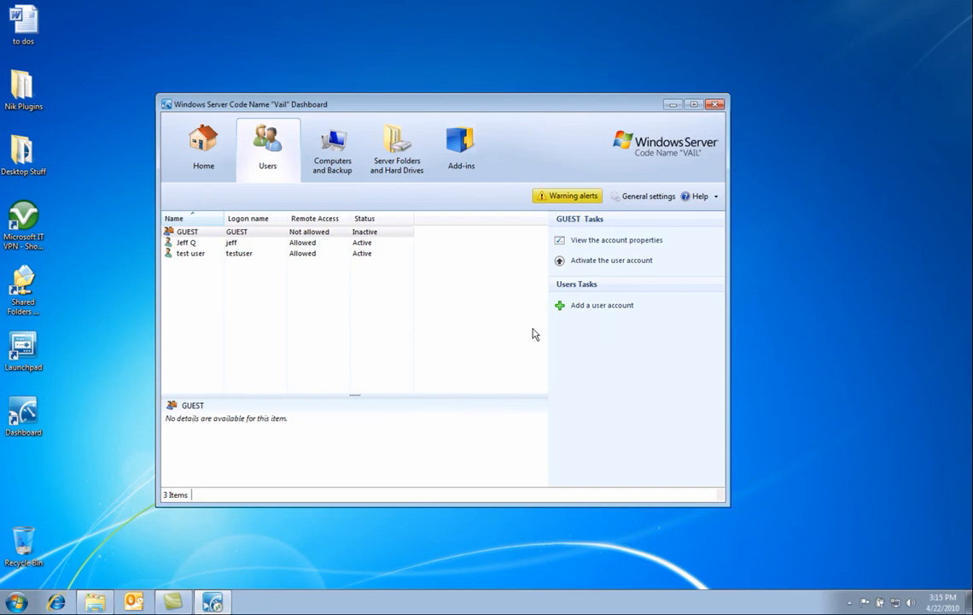
left_click(332, 145)
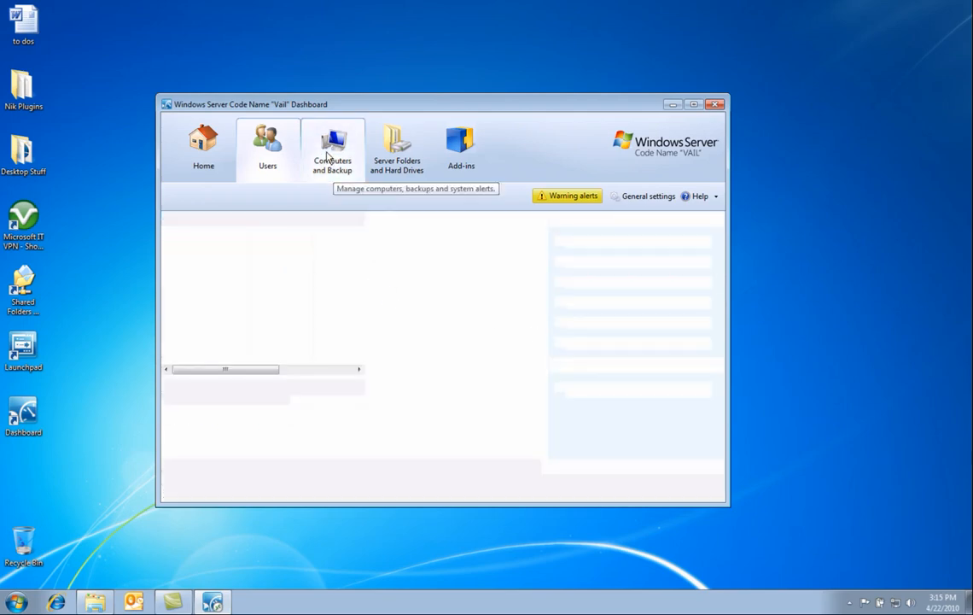
left_click(333, 146)
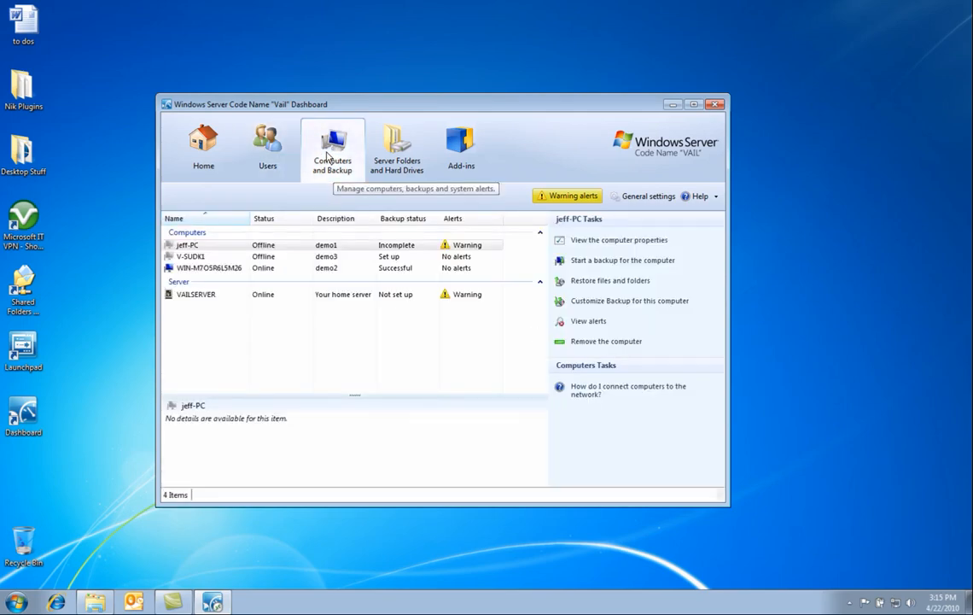
mouse_move(216, 306)
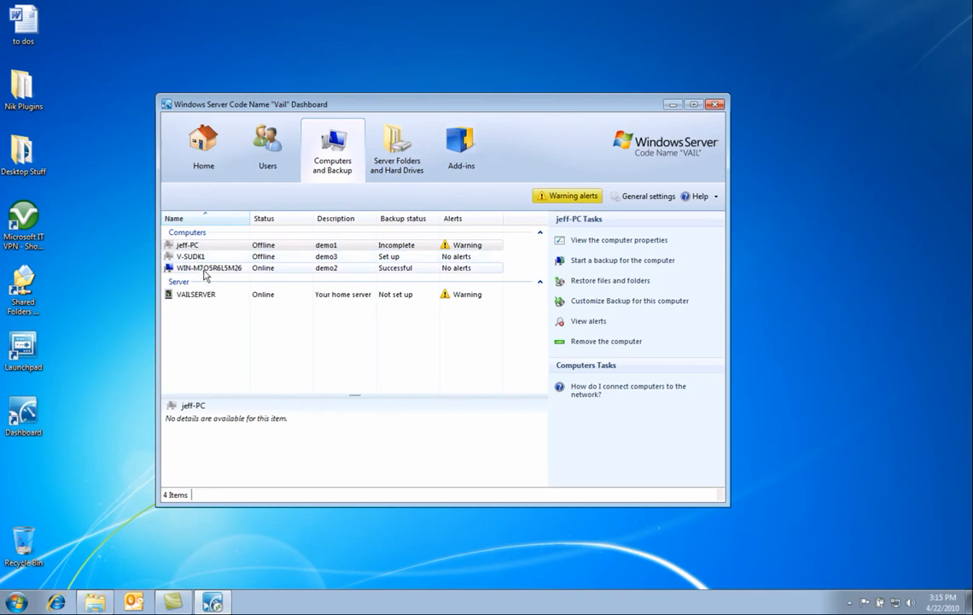
mouse_move(611, 276)
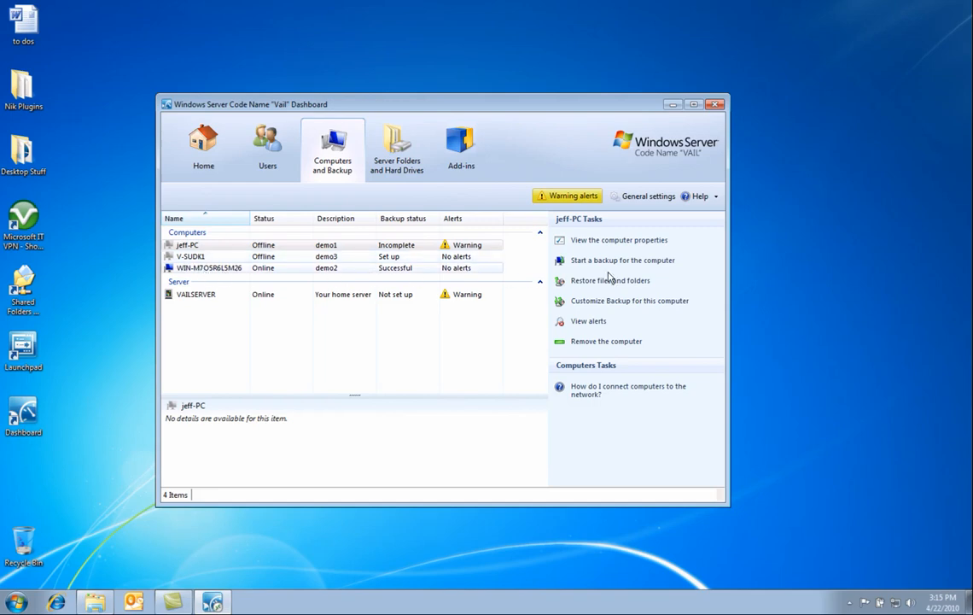
mouse_move(687, 247)
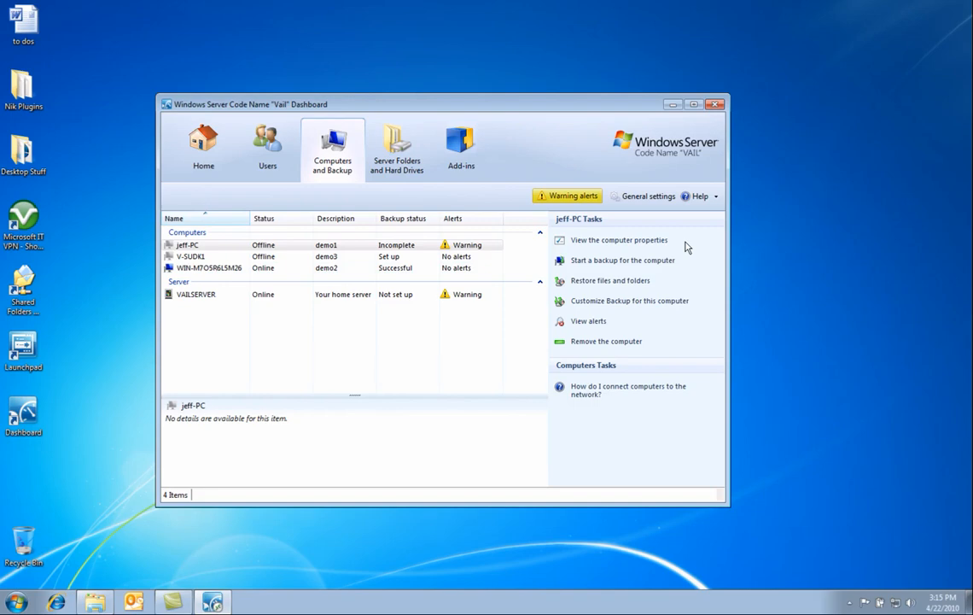
mouse_move(640, 284)
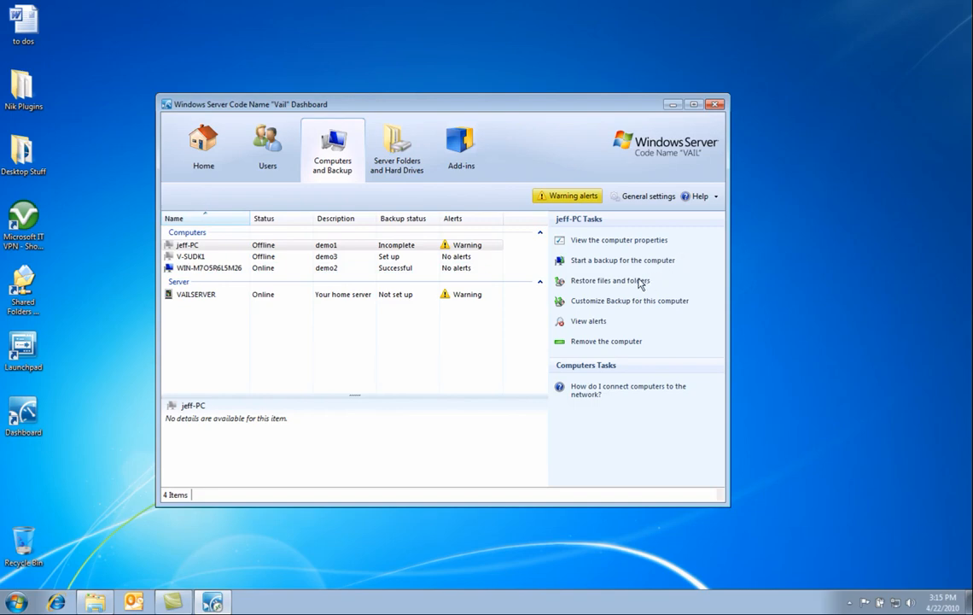
mouse_move(639, 304)
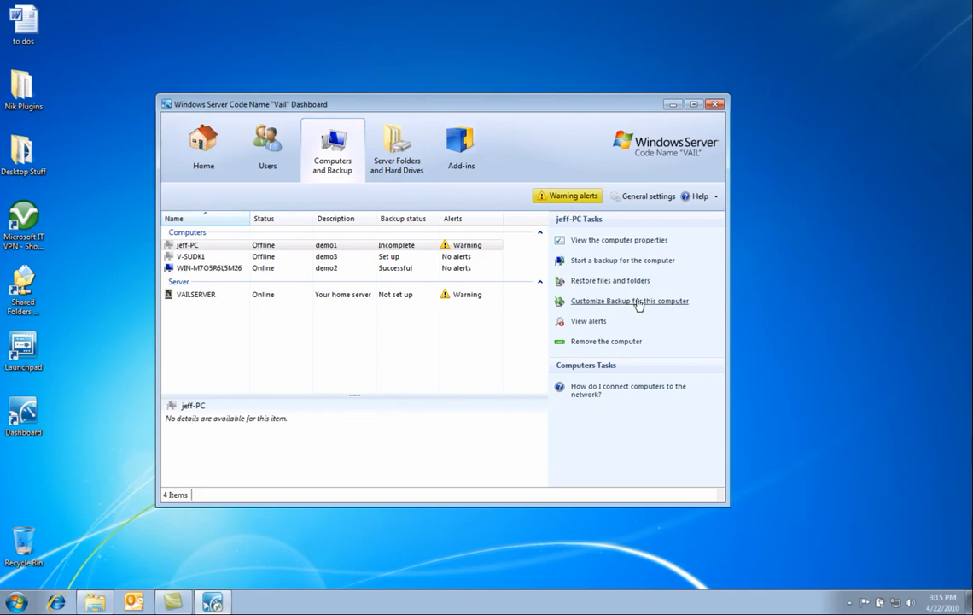
mouse_move(679, 347)
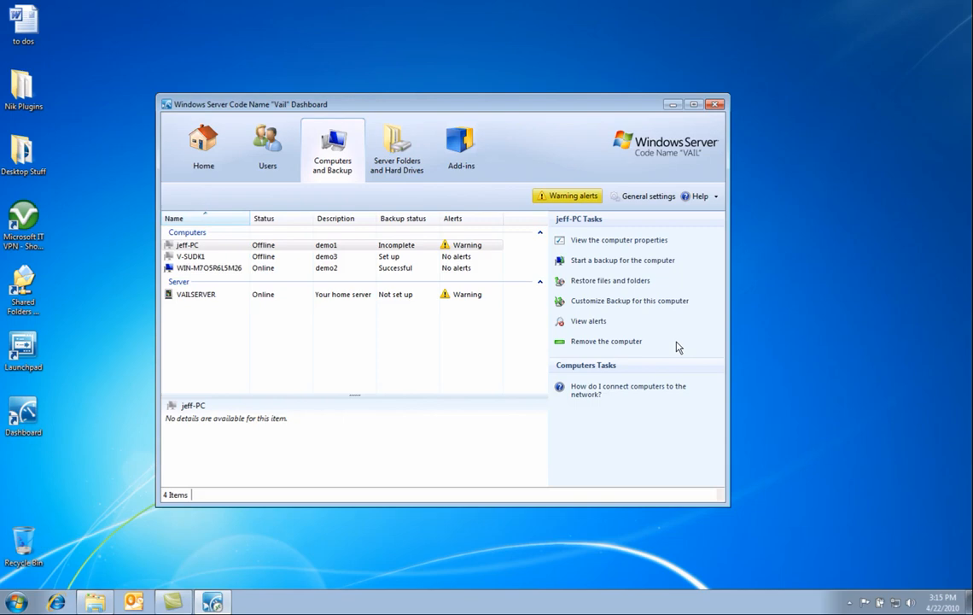
mouse_move(387, 161)
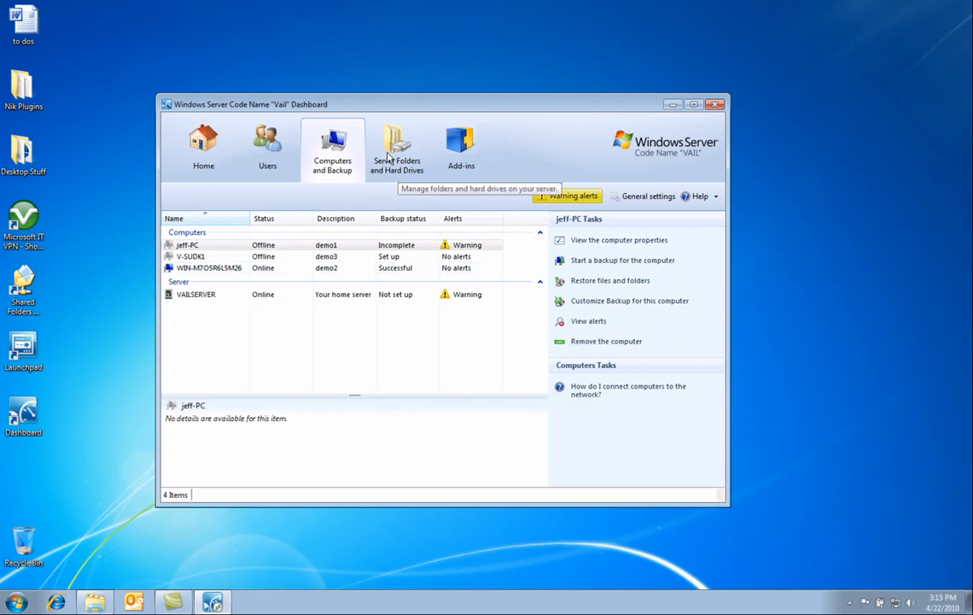
- Show the Server Folders list: Documents, Music, Pictures, Recorded TV and Videos
left_click(396, 141)
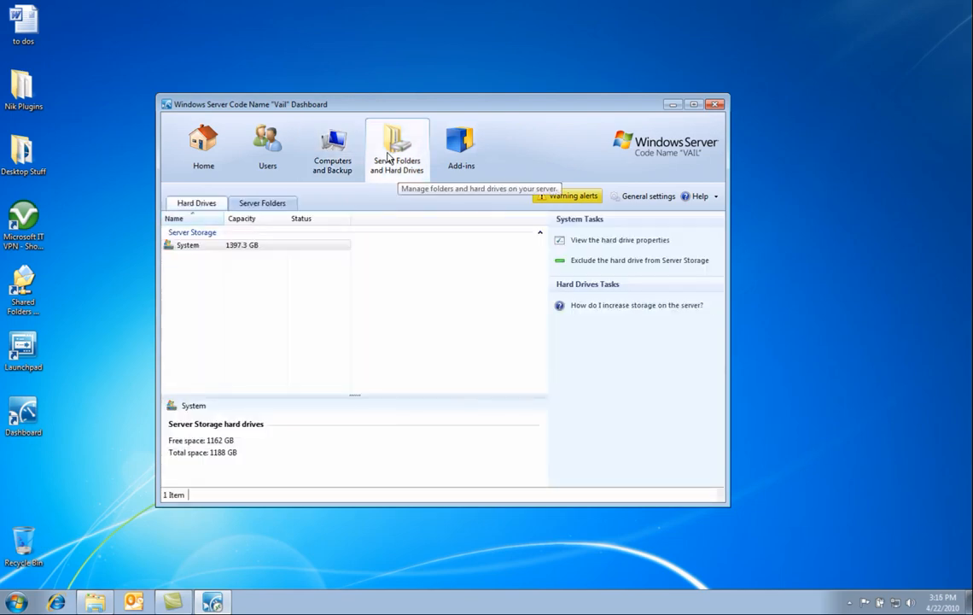
mouse_move(214, 268)
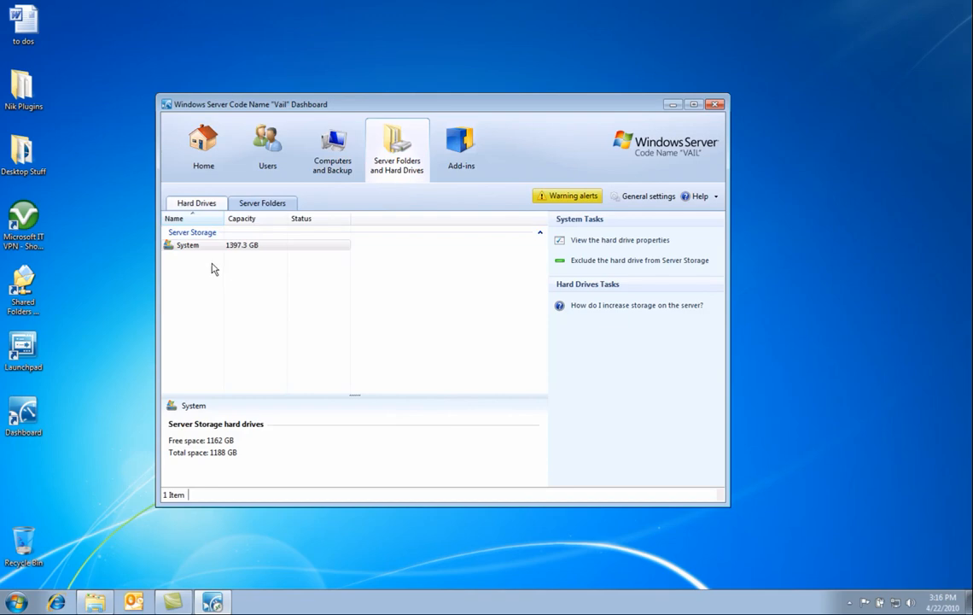
mouse_move(242, 263)
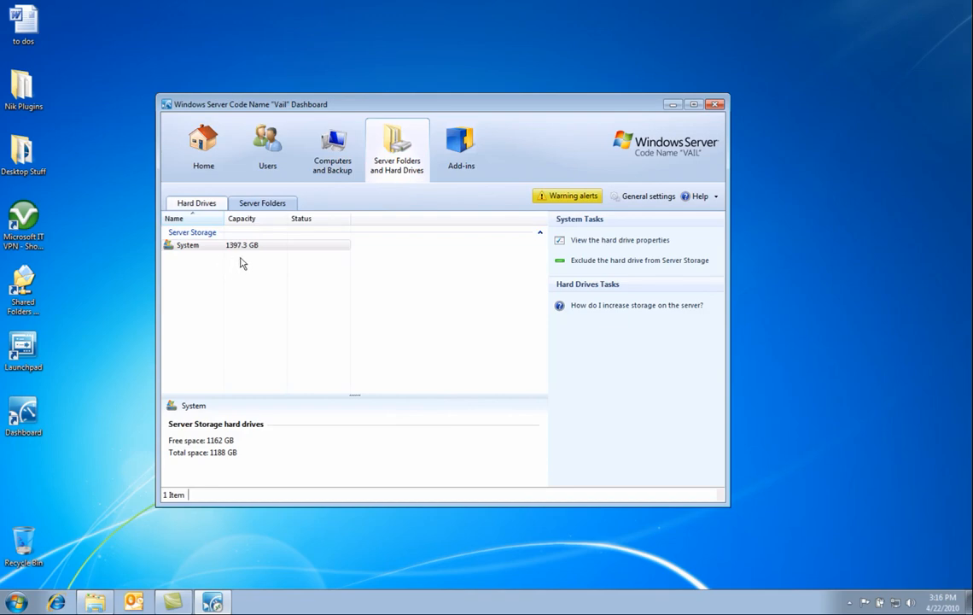
left_click(262, 202)
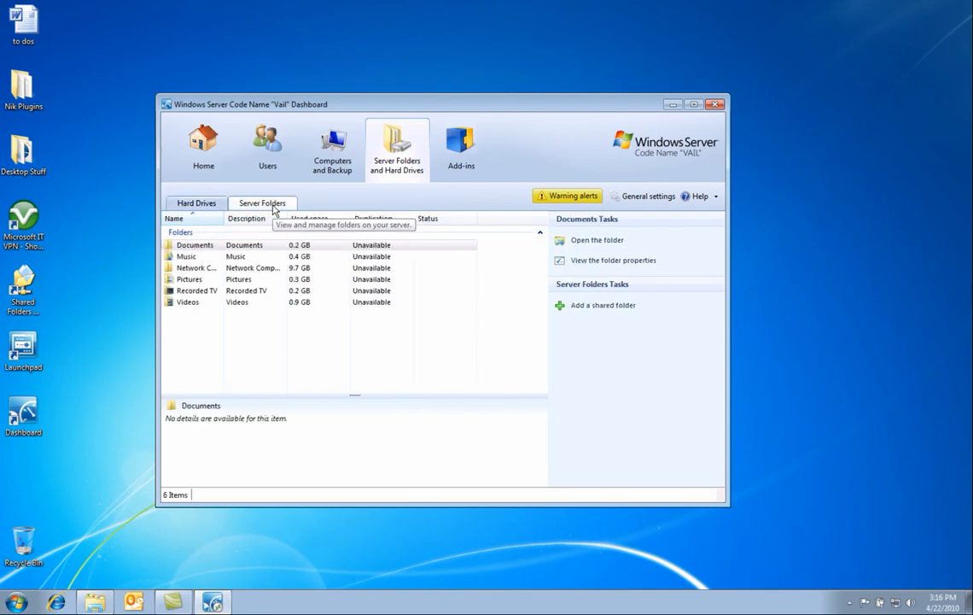
mouse_move(281, 312)
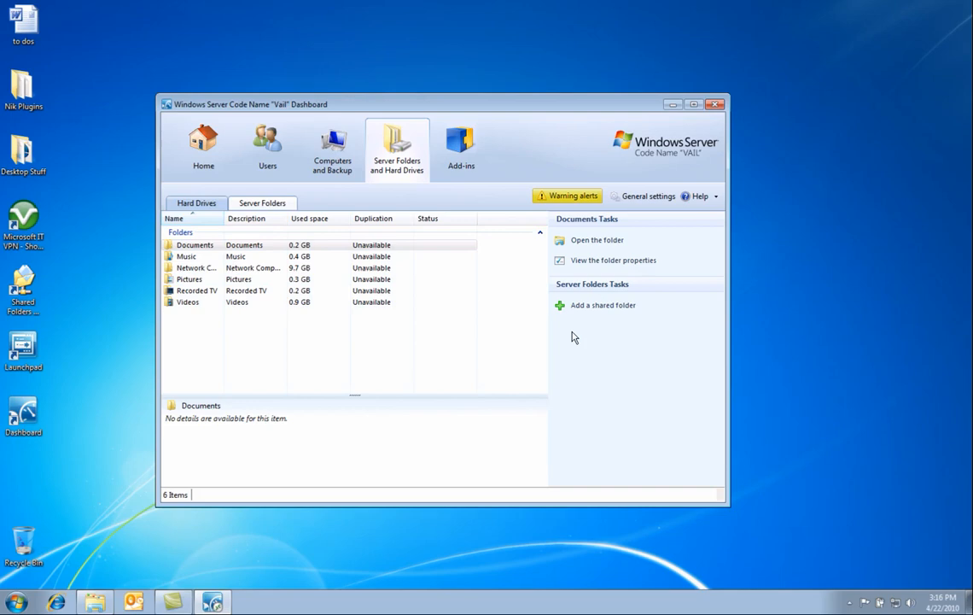
mouse_move(598, 316)
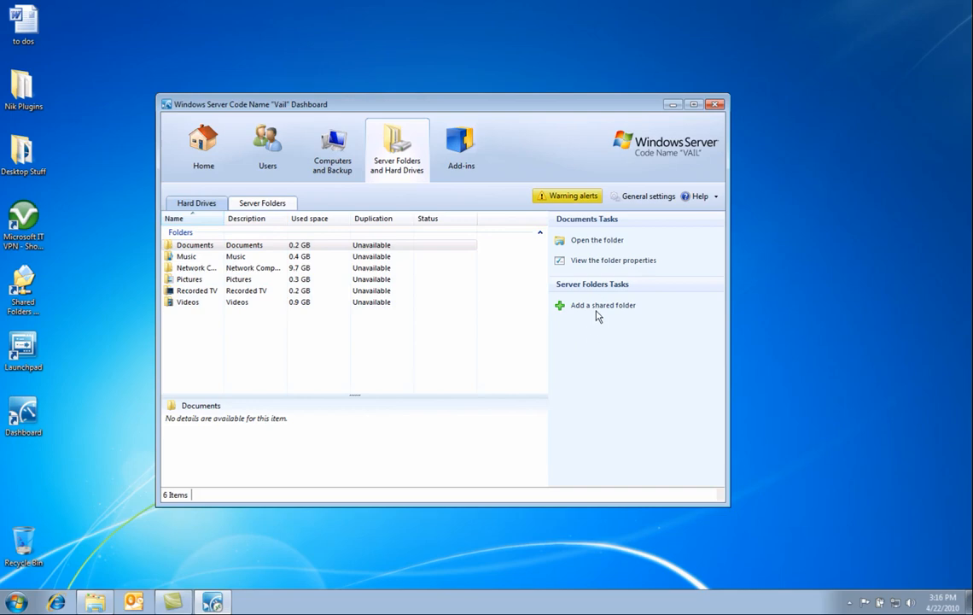
- Review Server Settings' Media Streaming, HomeGroup and Remote Access pages, then close with OK
left_click(461, 145)
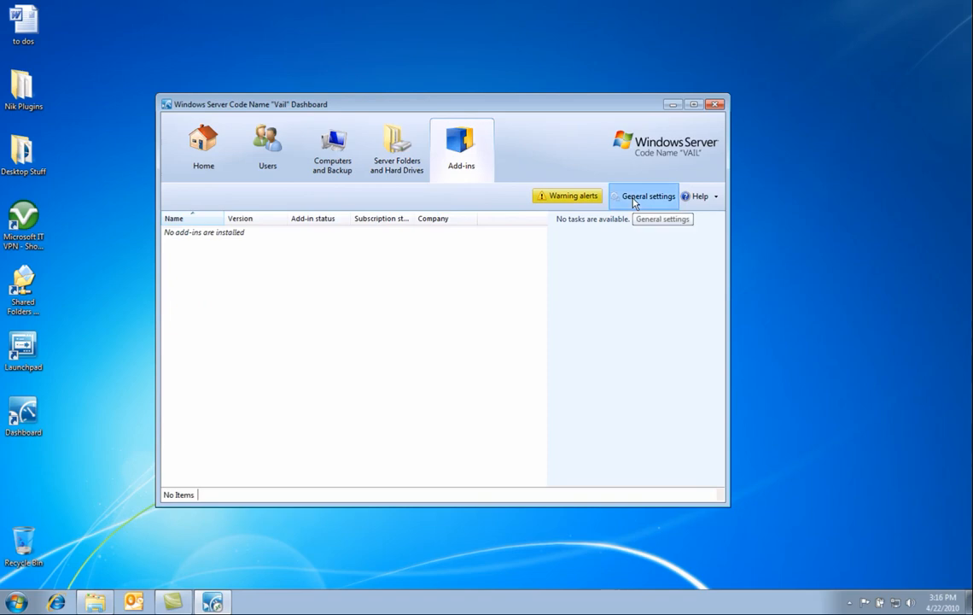
mouse_move(614, 251)
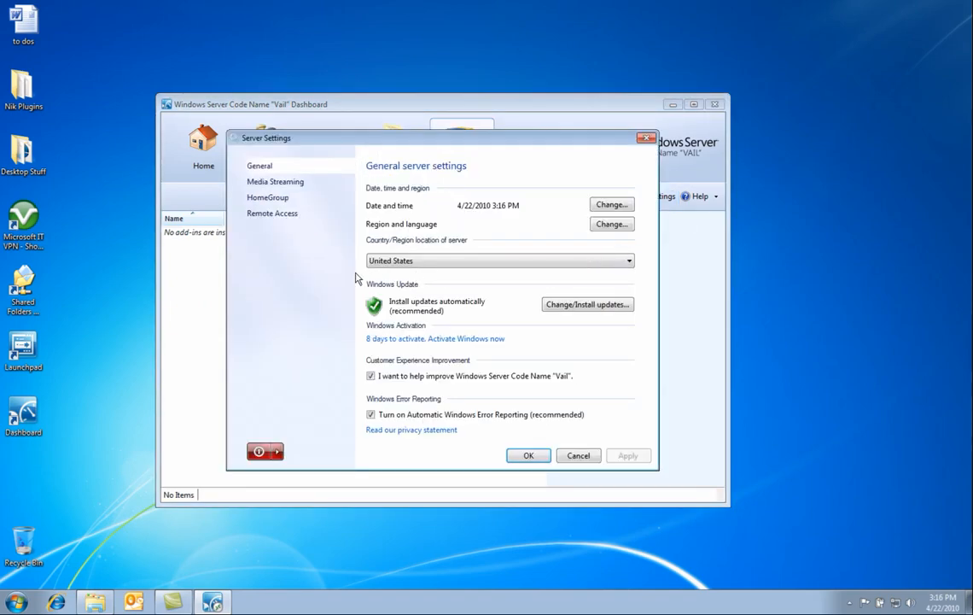
mouse_move(337, 279)
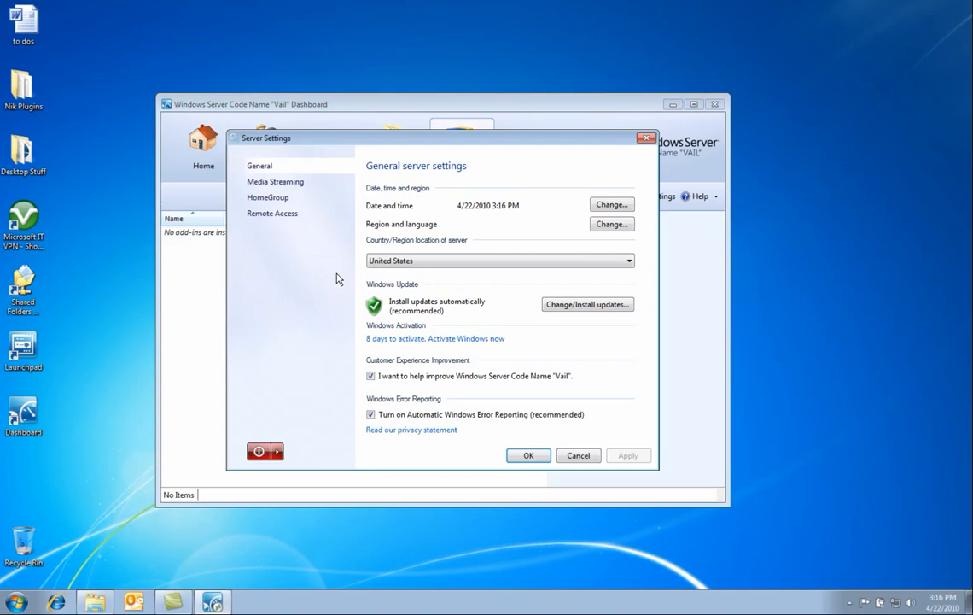
mouse_move(333, 251)
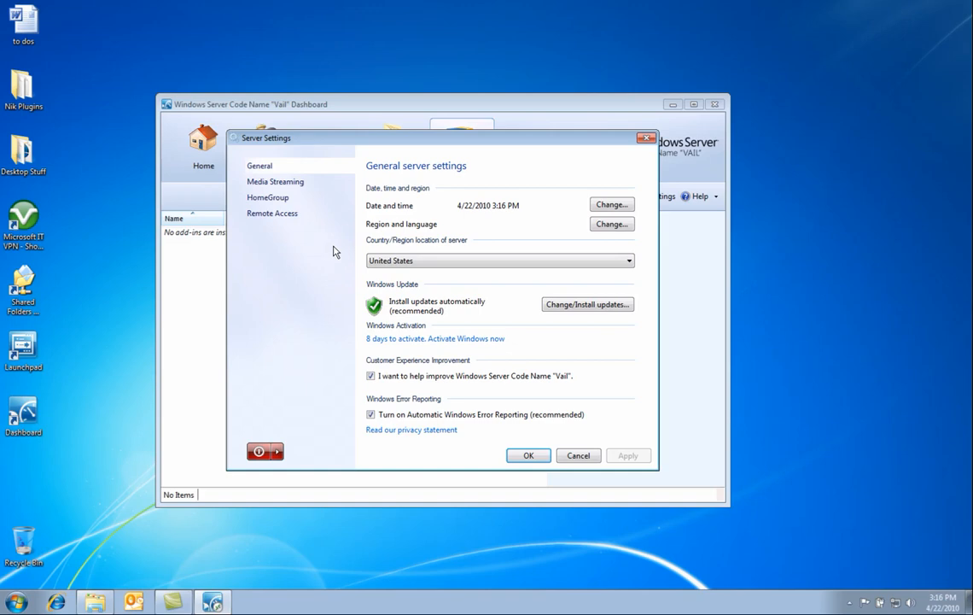
left_click(275, 181)
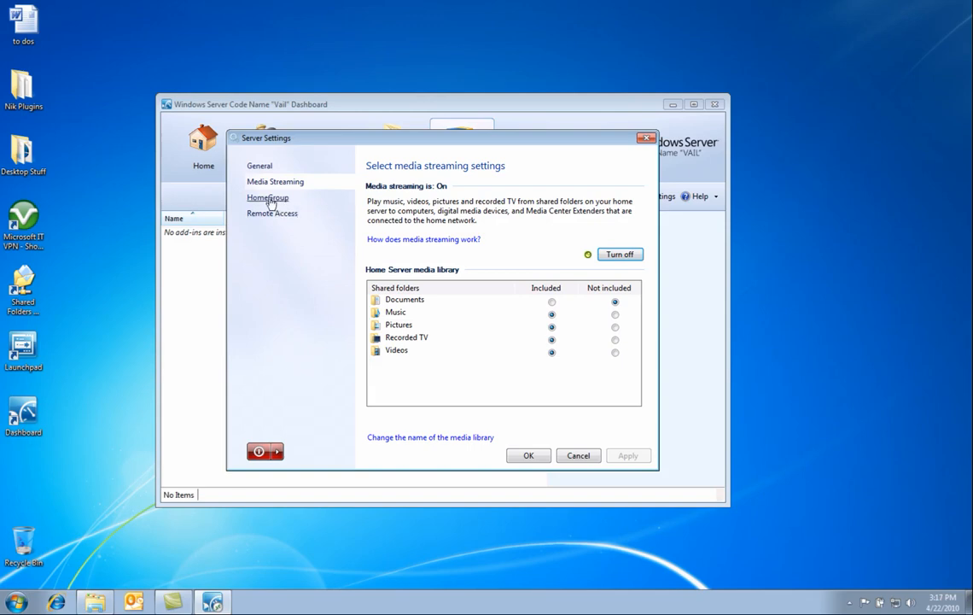
left_click(267, 197)
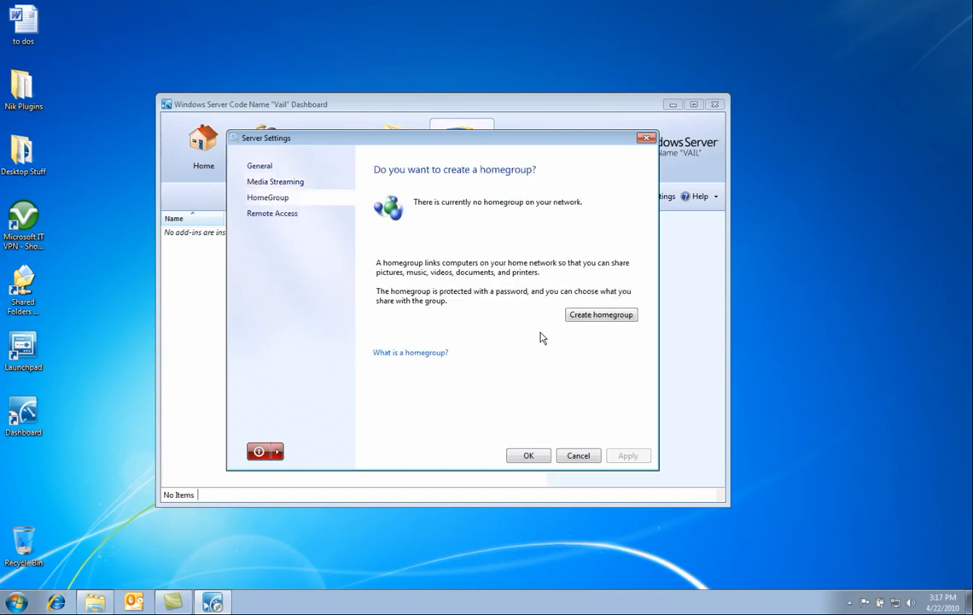
mouse_move(575, 339)
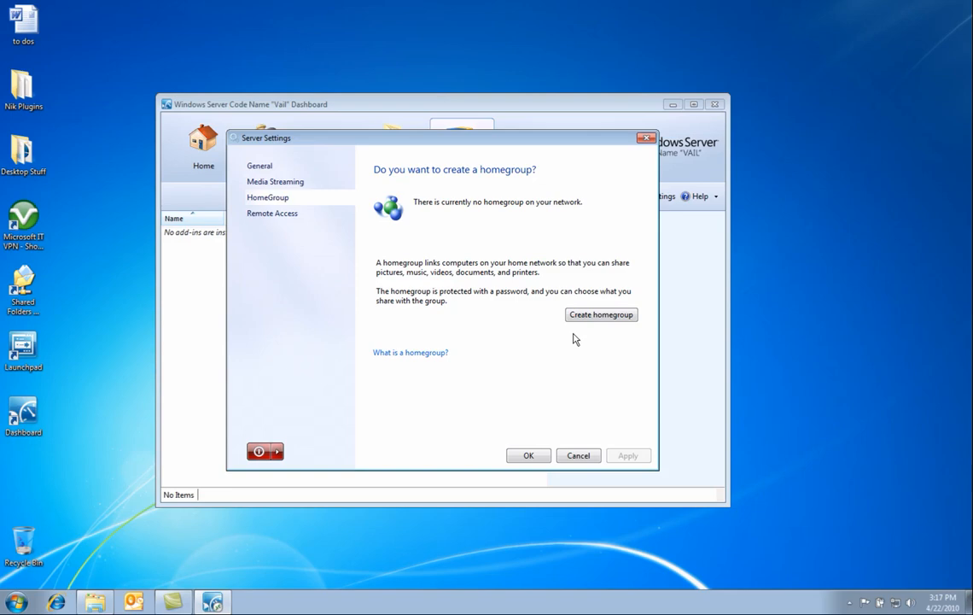
mouse_move(274, 257)
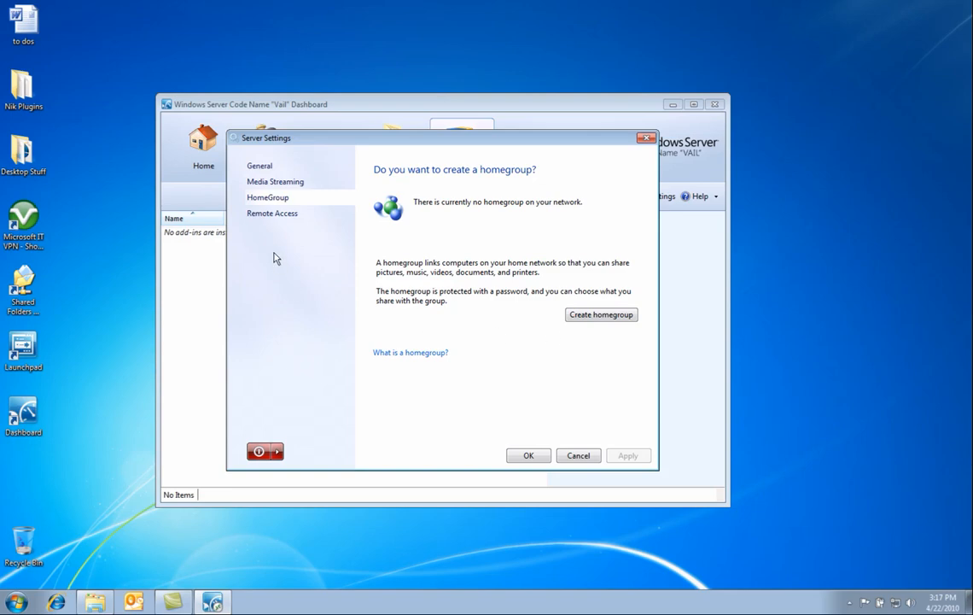
left_click(272, 213)
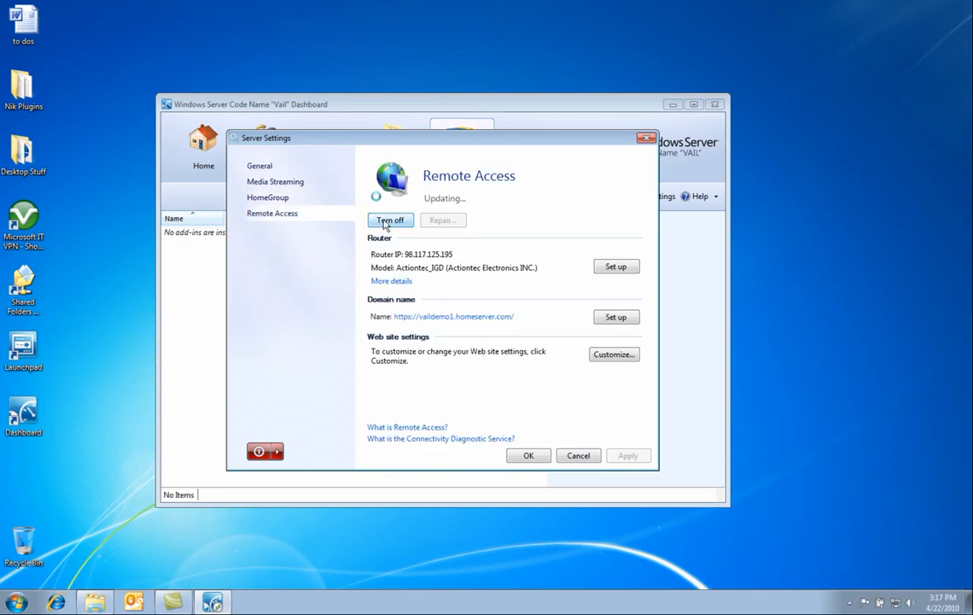
mouse_move(348, 292)
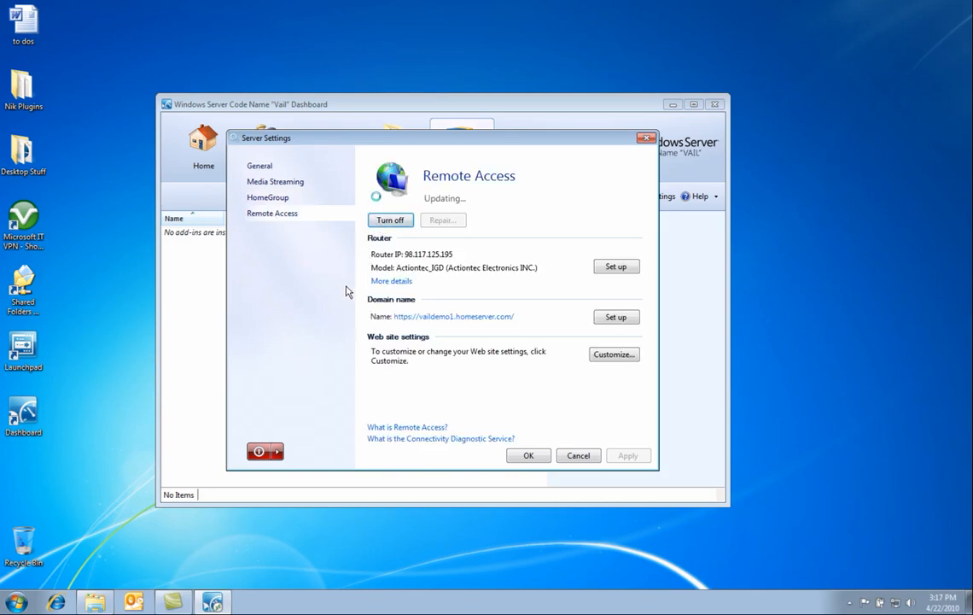
mouse_move(524, 455)
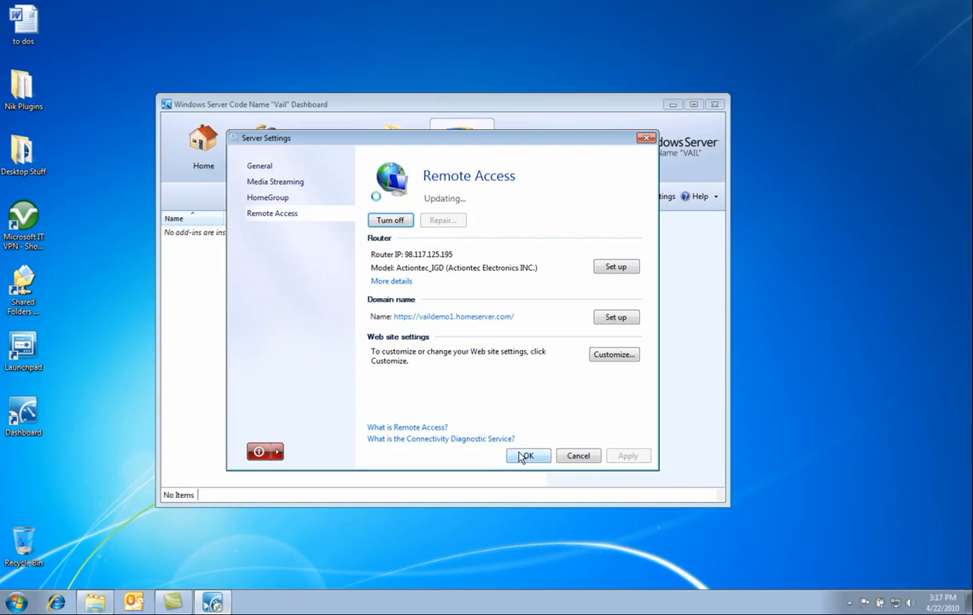
left_click(528, 455)
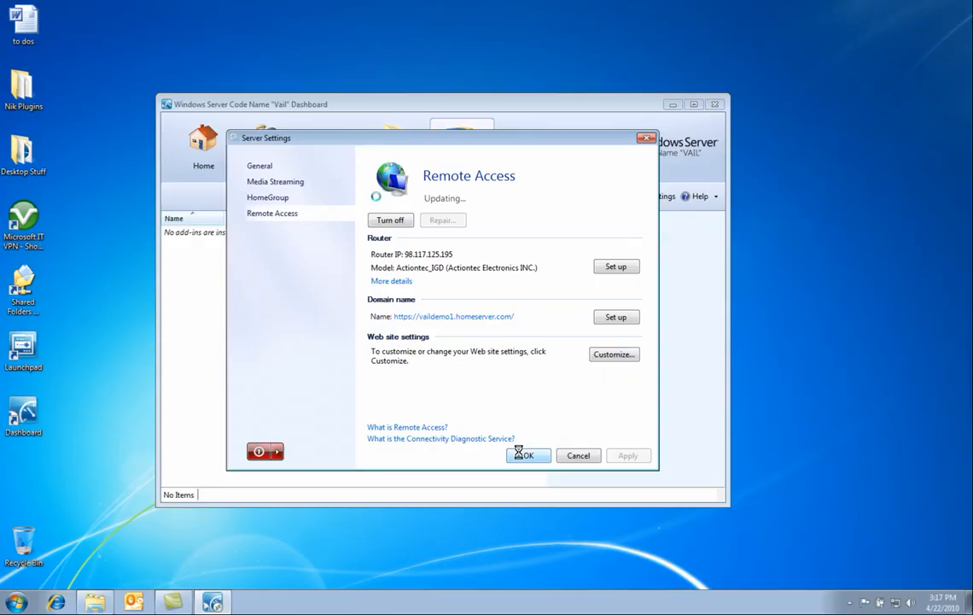
left_click(528, 455)
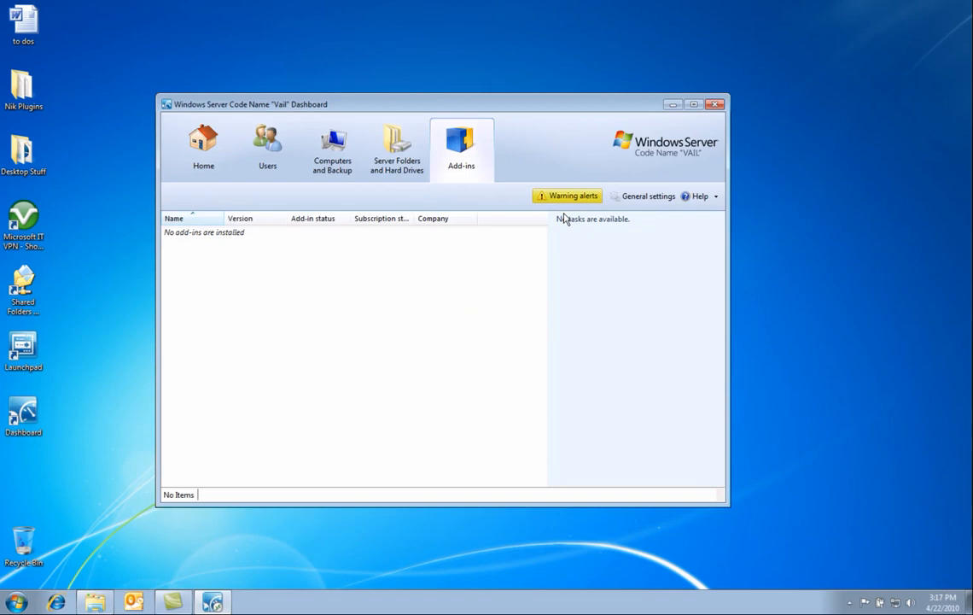
left_click(567, 196)
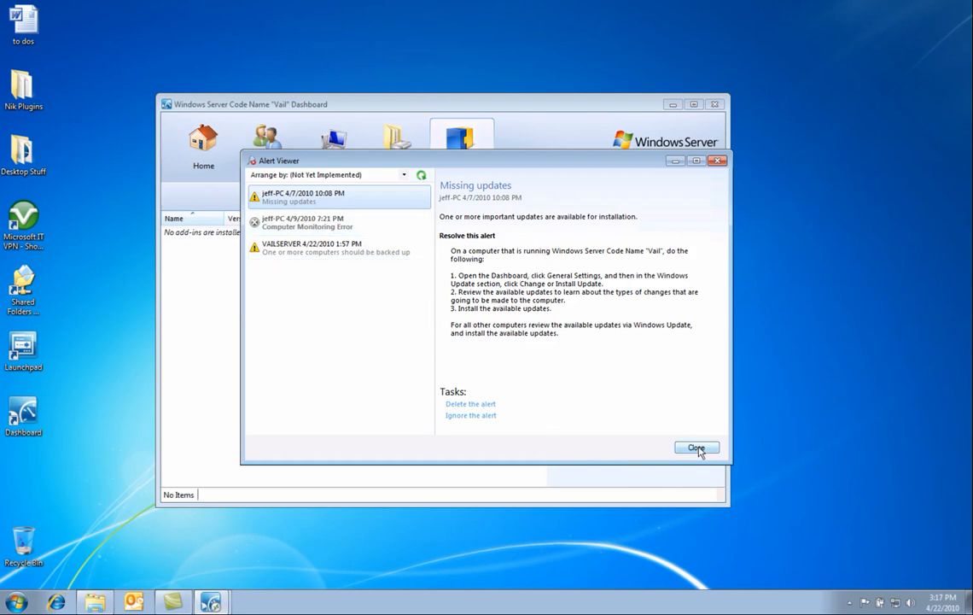
left_click(696, 447)
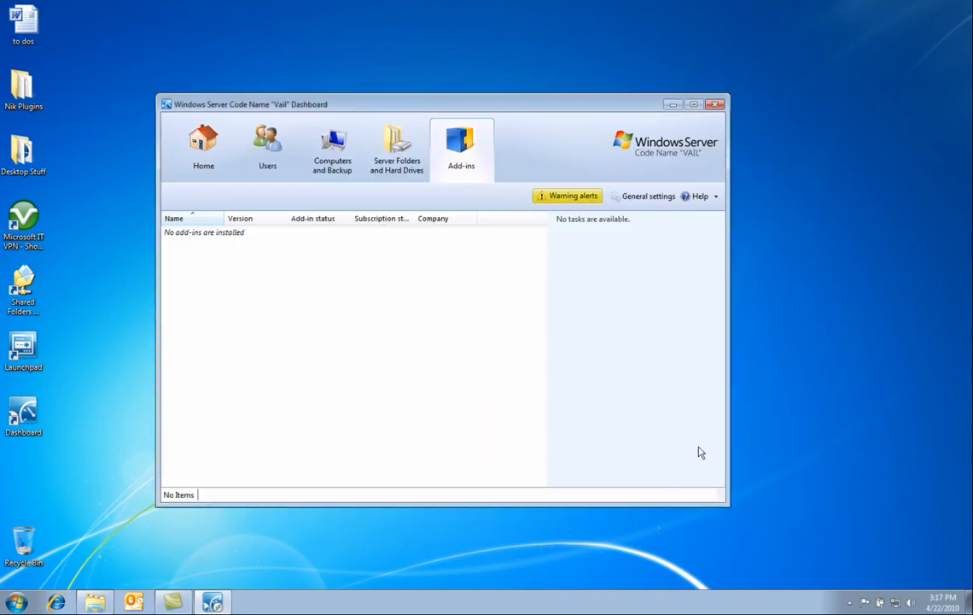
mouse_move(506, 538)
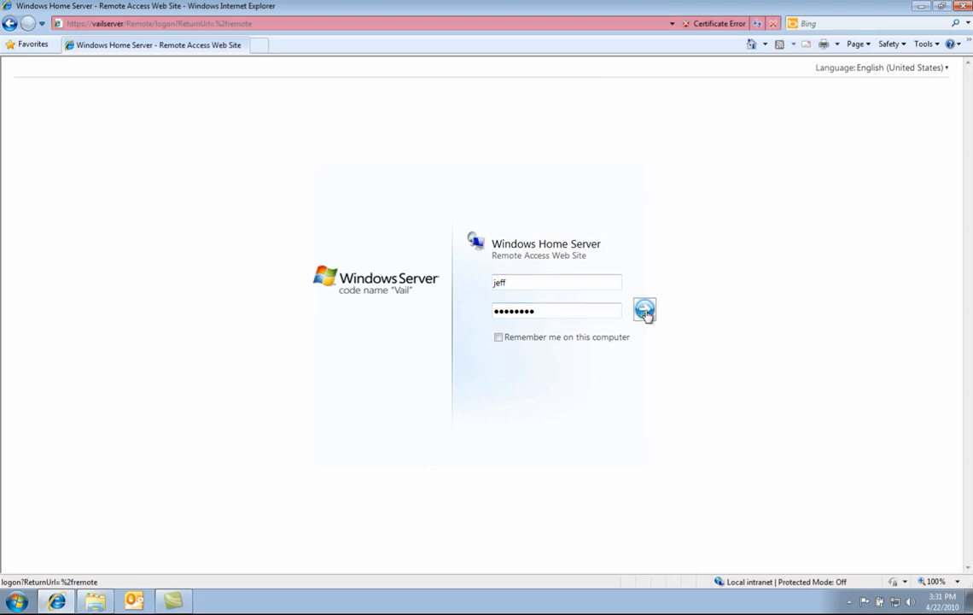
- Sign in to the Remote Access site and move Media Library under Links
left_click(643, 309)
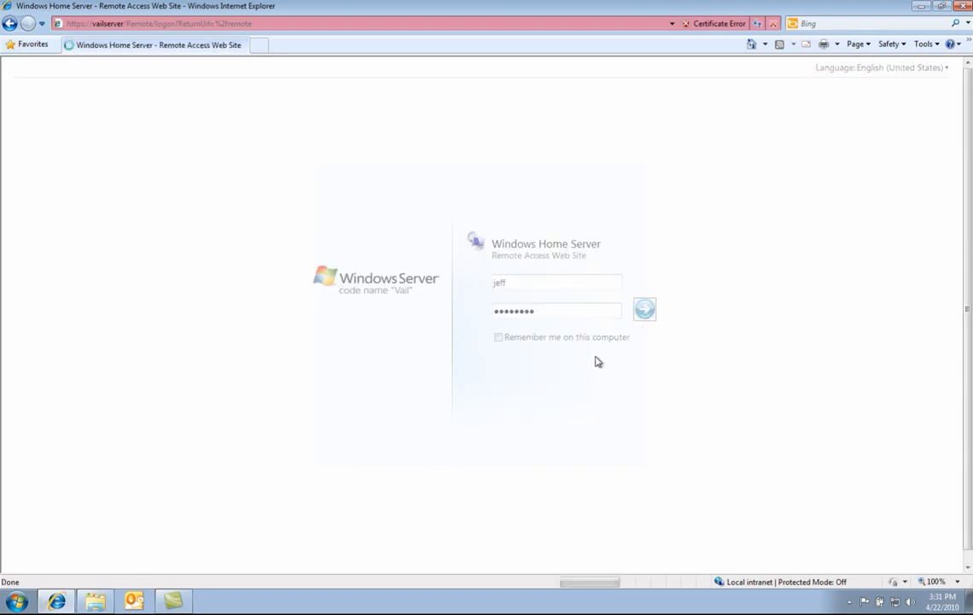
left_click(644, 309)
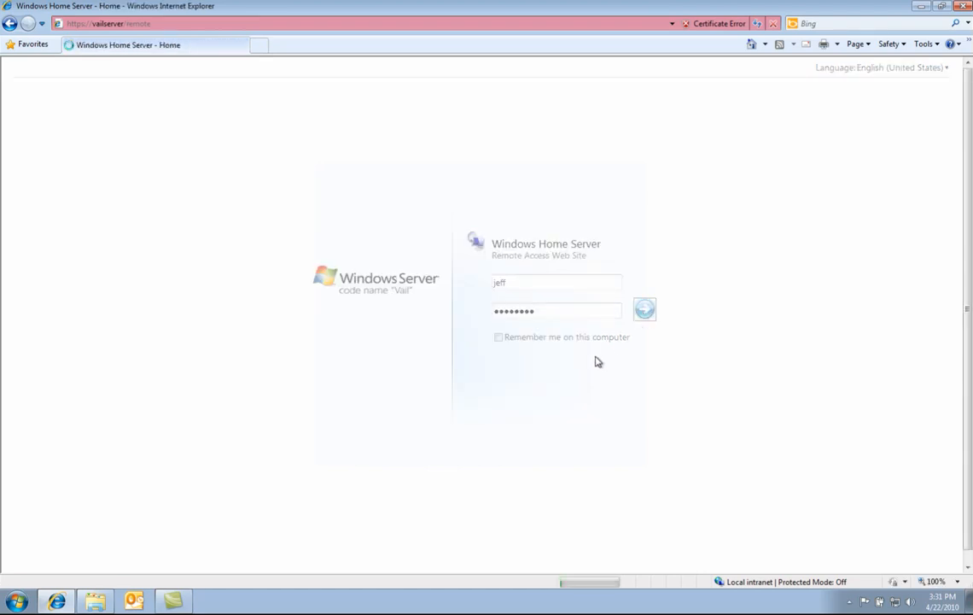
left_click(645, 309)
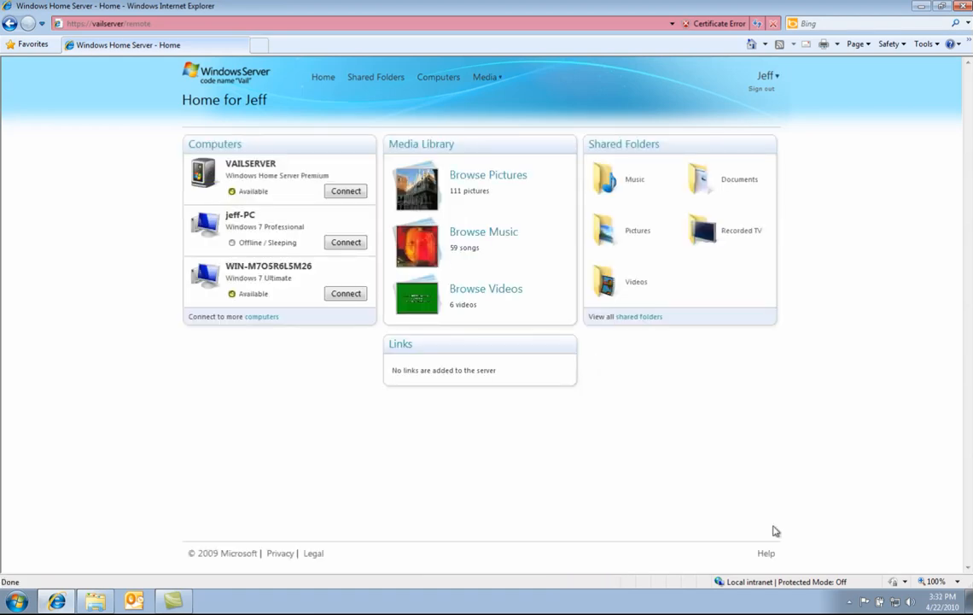
mouse_move(528, 528)
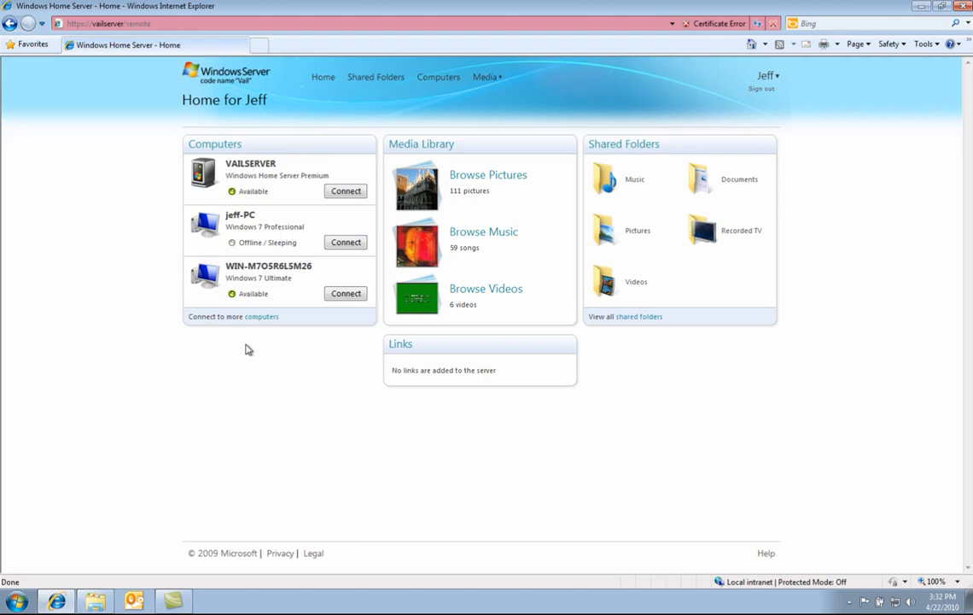
mouse_move(284, 138)
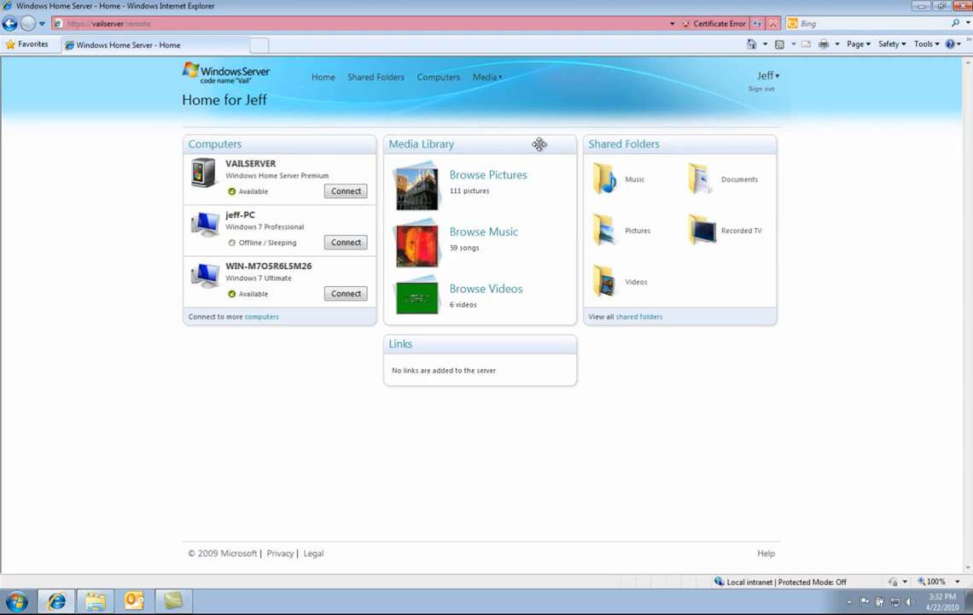
mouse_move(676, 145)
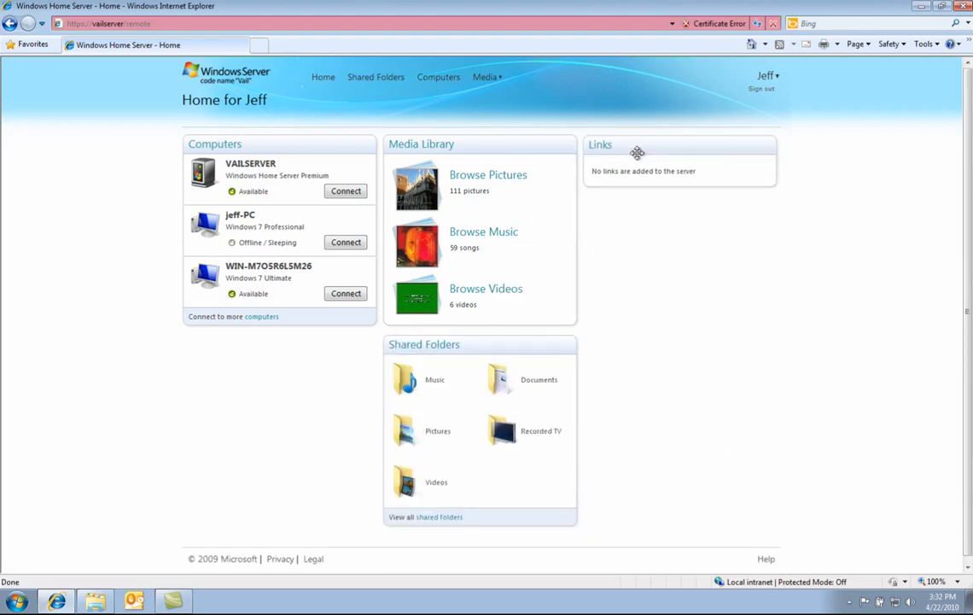
mouse_move(506, 143)
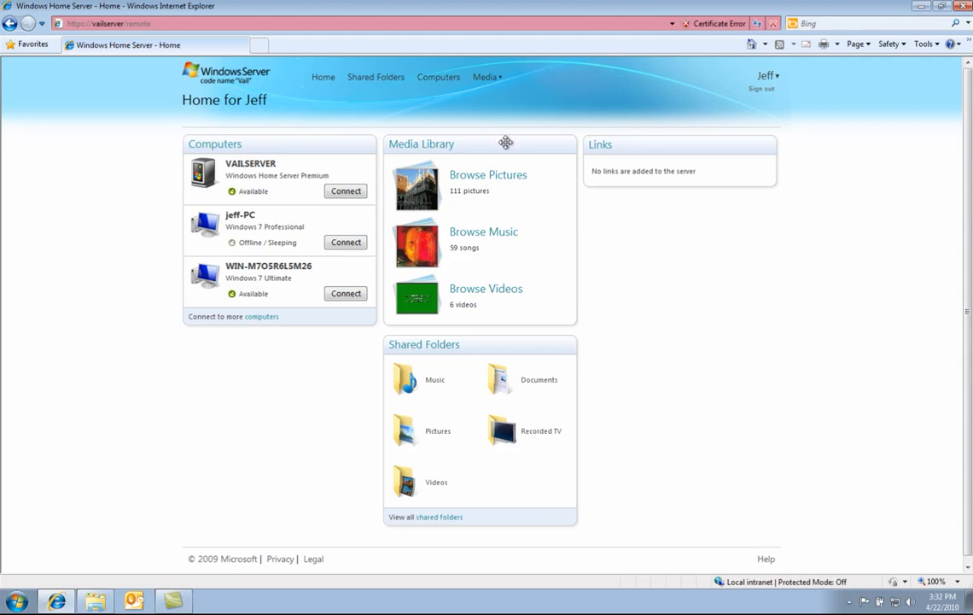
left_click_drag(506, 142, 701, 207)
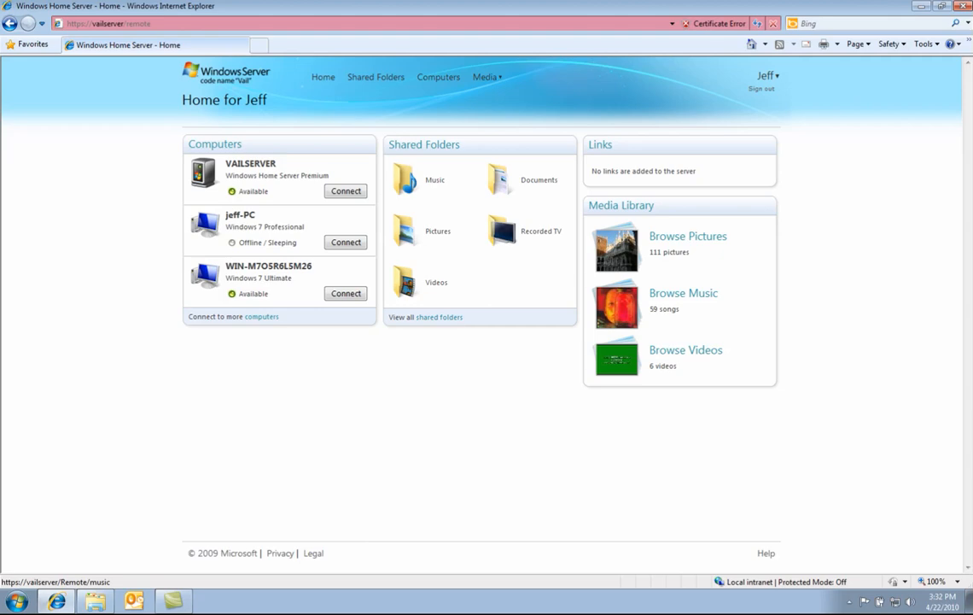
left_click(687, 236)
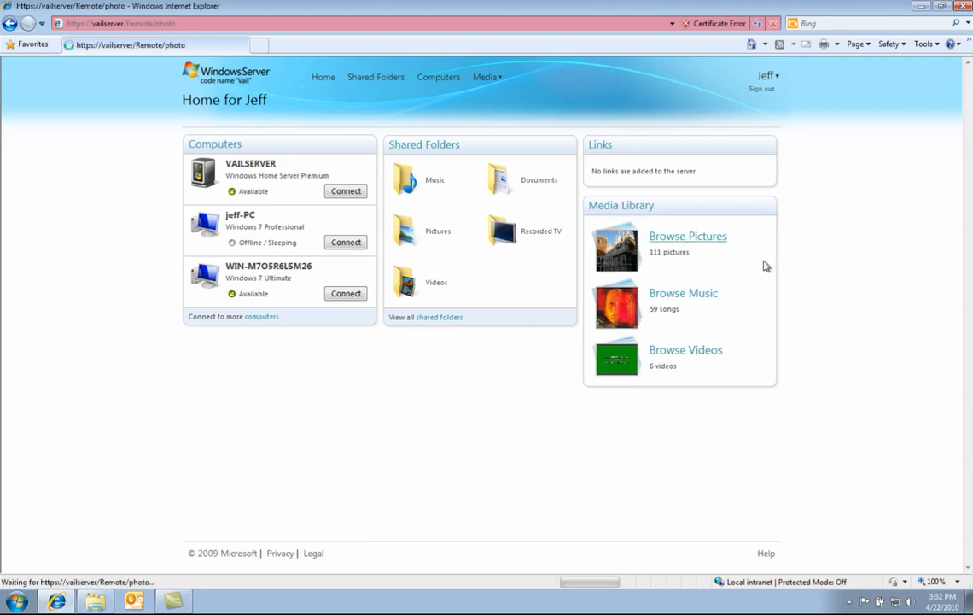
left_click(687, 235)
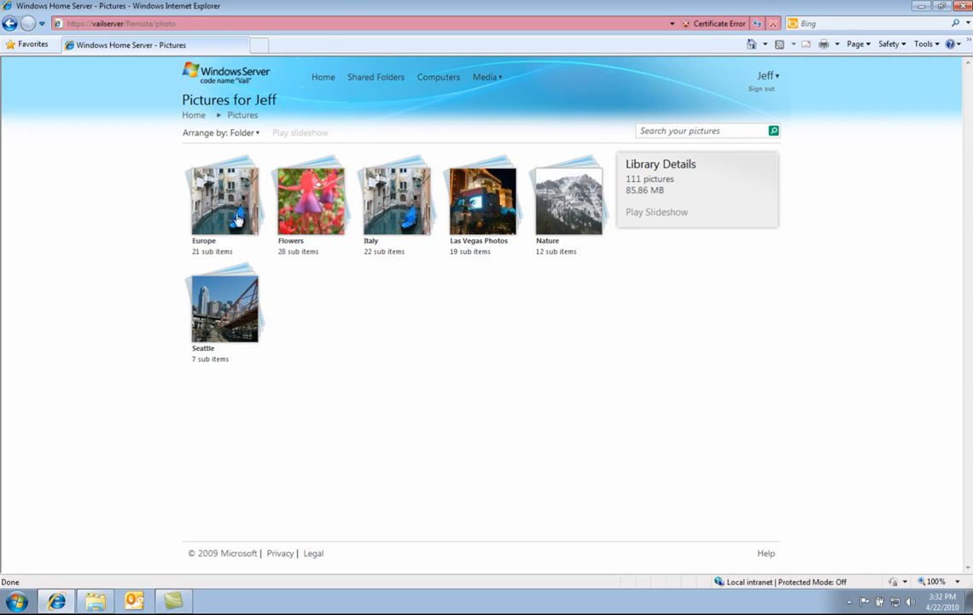
left_click(225, 202)
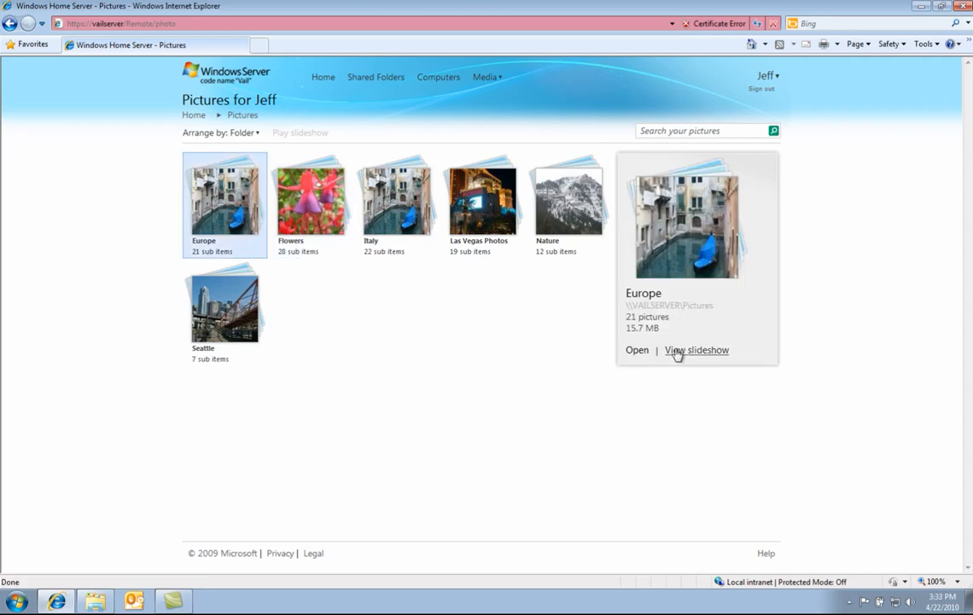
left_click(696, 350)
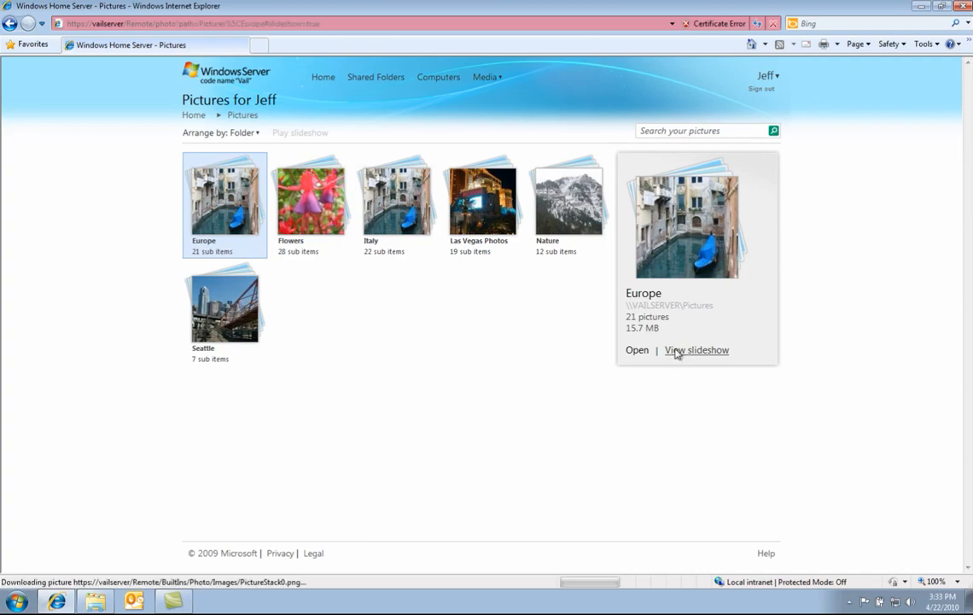
left_click(697, 350)
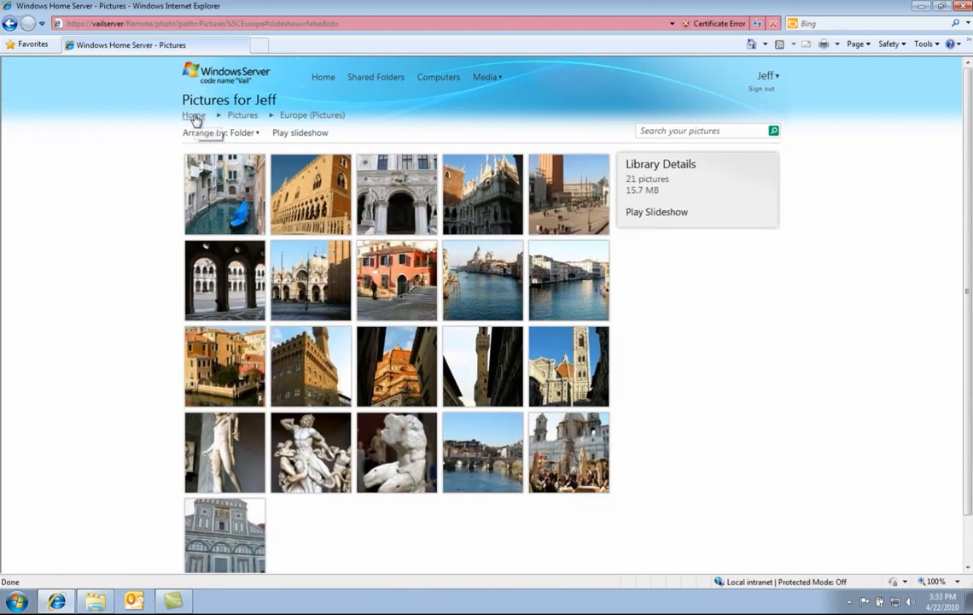
left_click(195, 115)
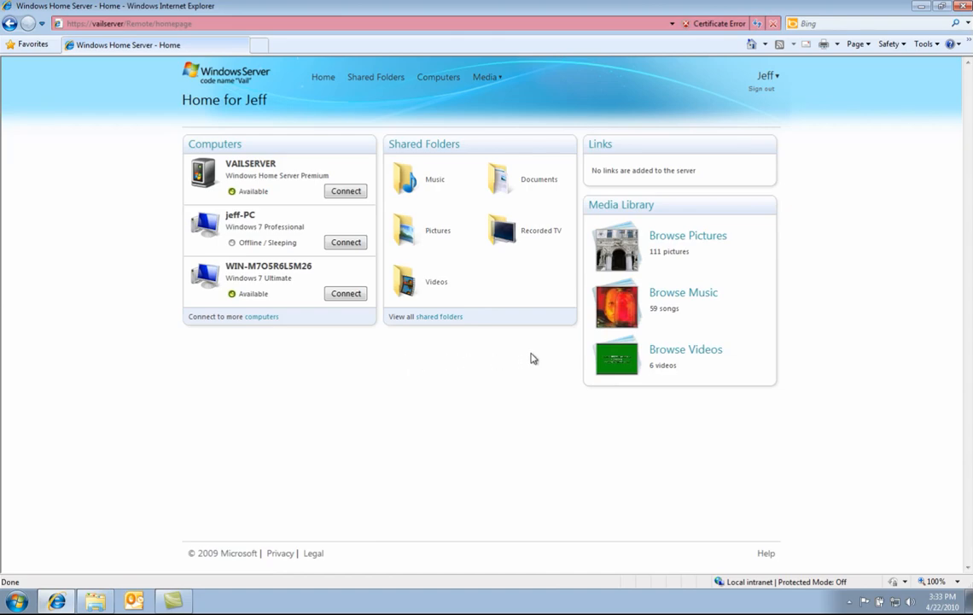
mouse_move(664, 299)
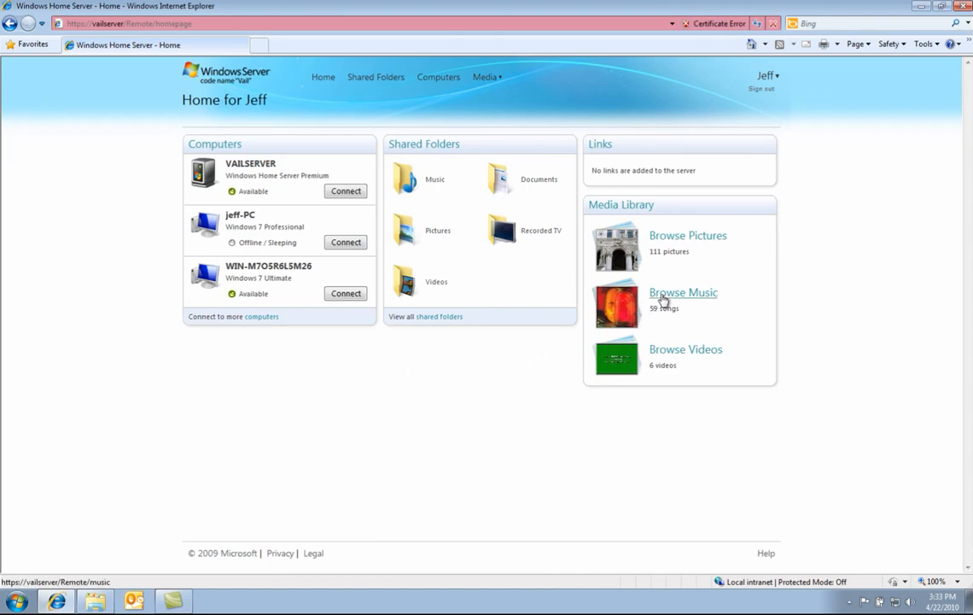
left_click(683, 292)
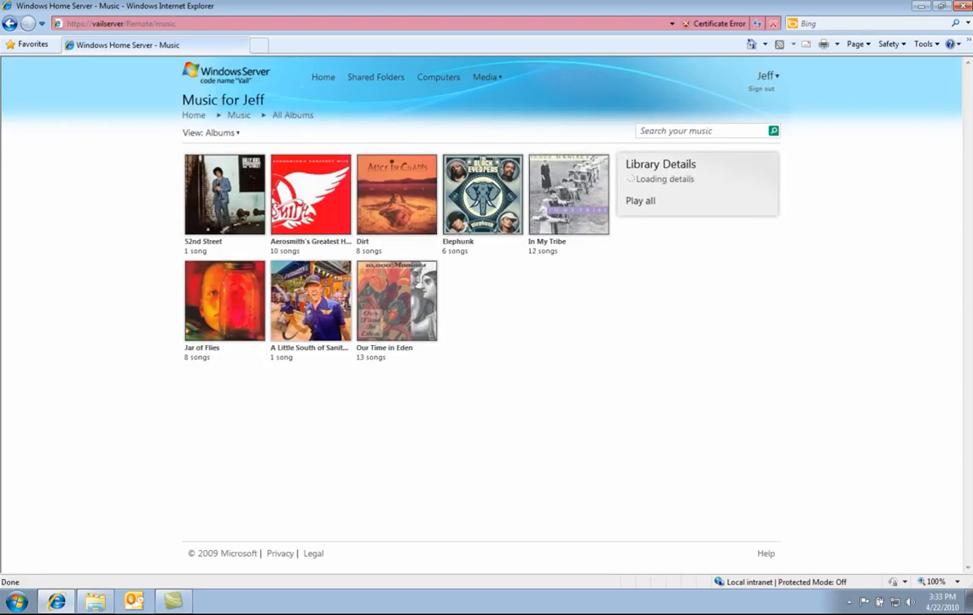
mouse_move(640, 239)
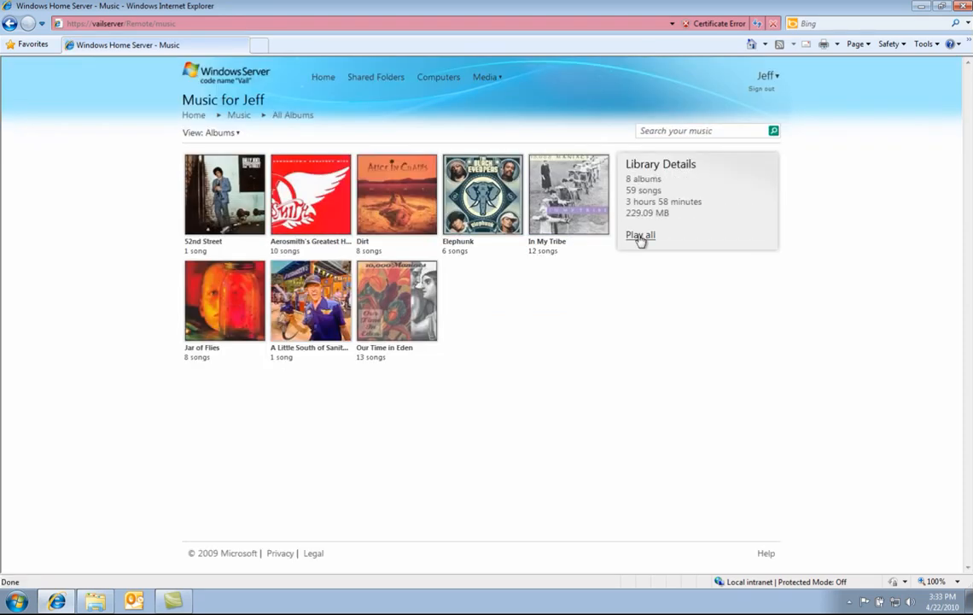
left_click(640, 234)
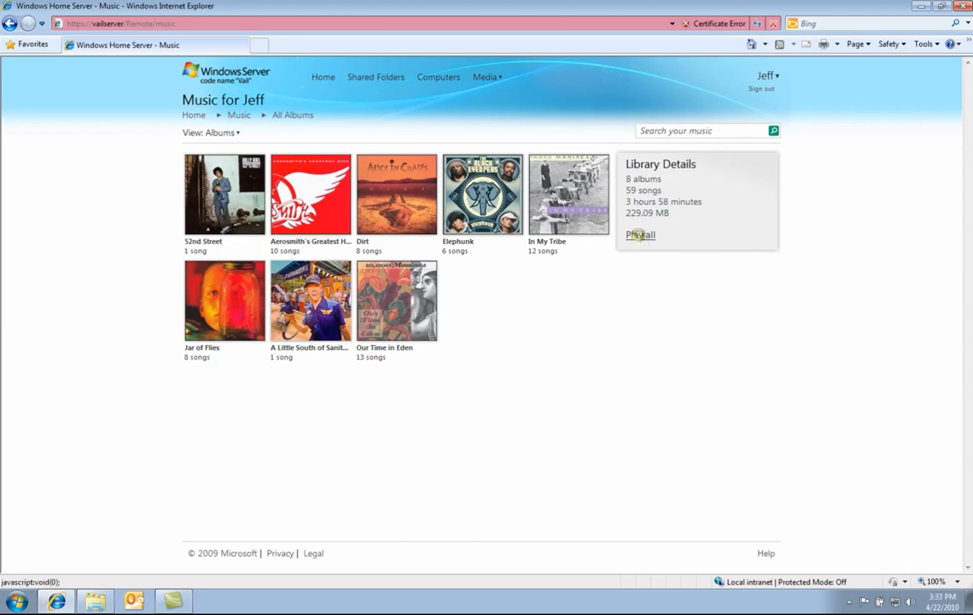
left_click(639, 235)
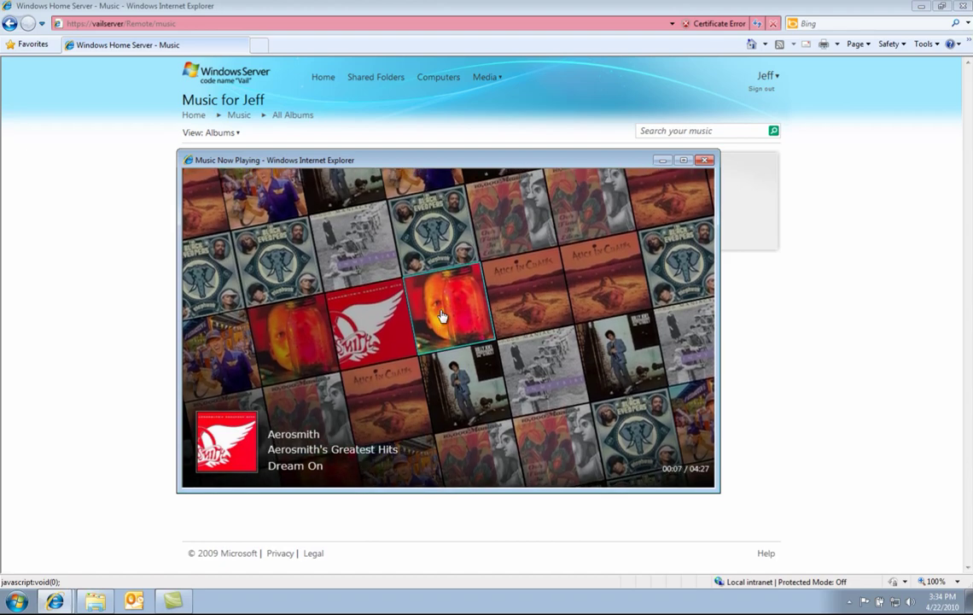
mouse_move(534, 317)
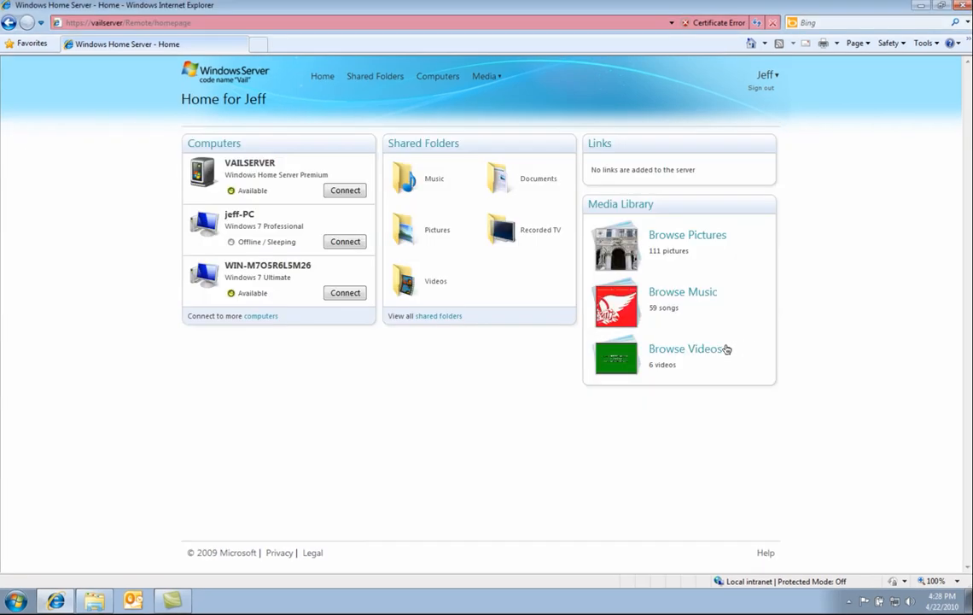
mouse_move(698, 351)
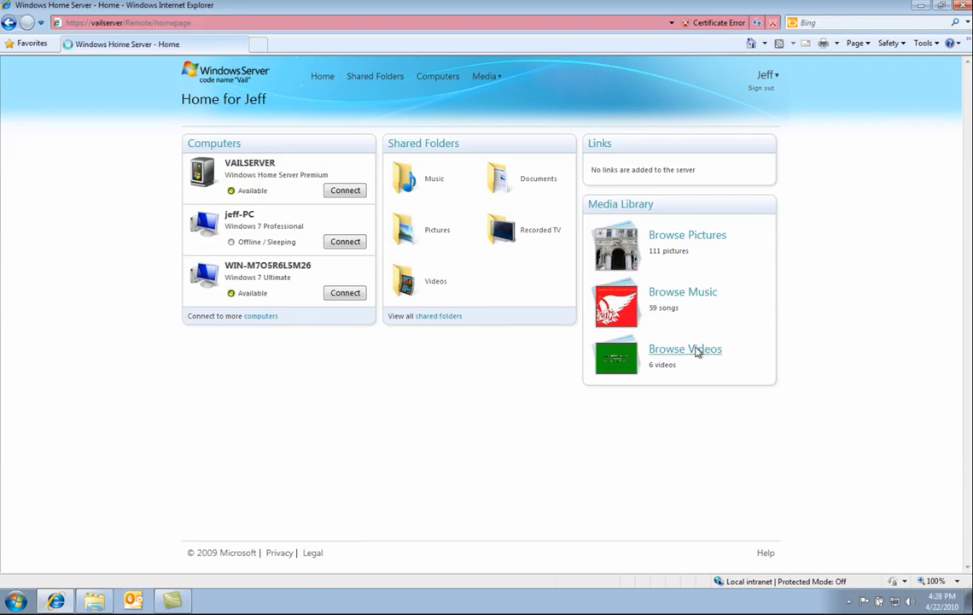
left_click(685, 349)
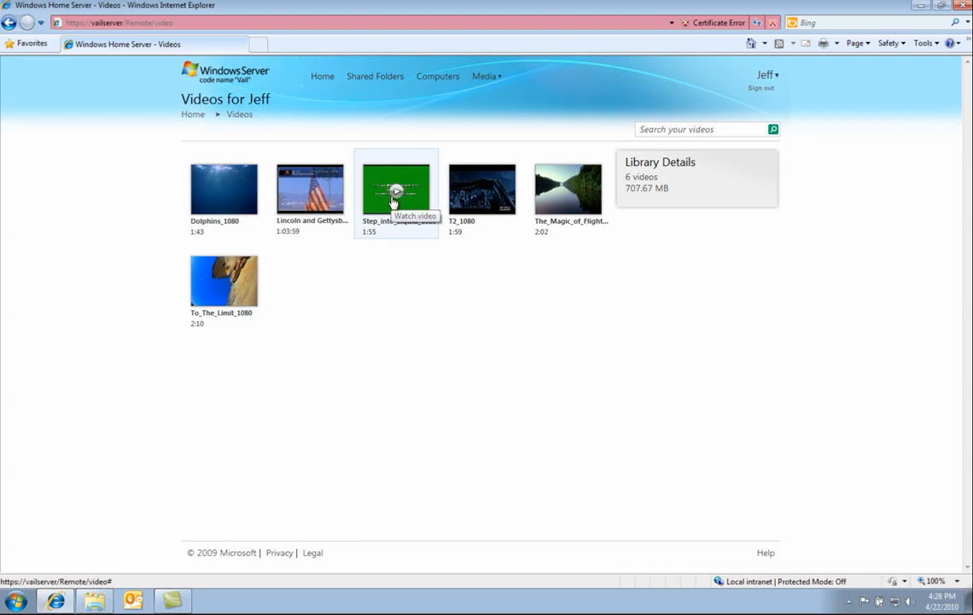
left_click(396, 188)
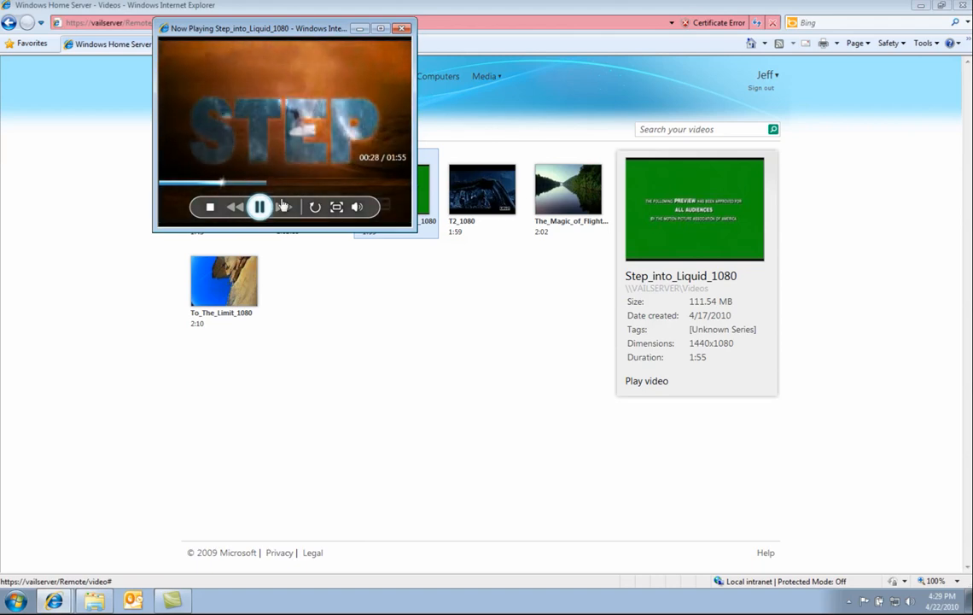
left_click(259, 207)
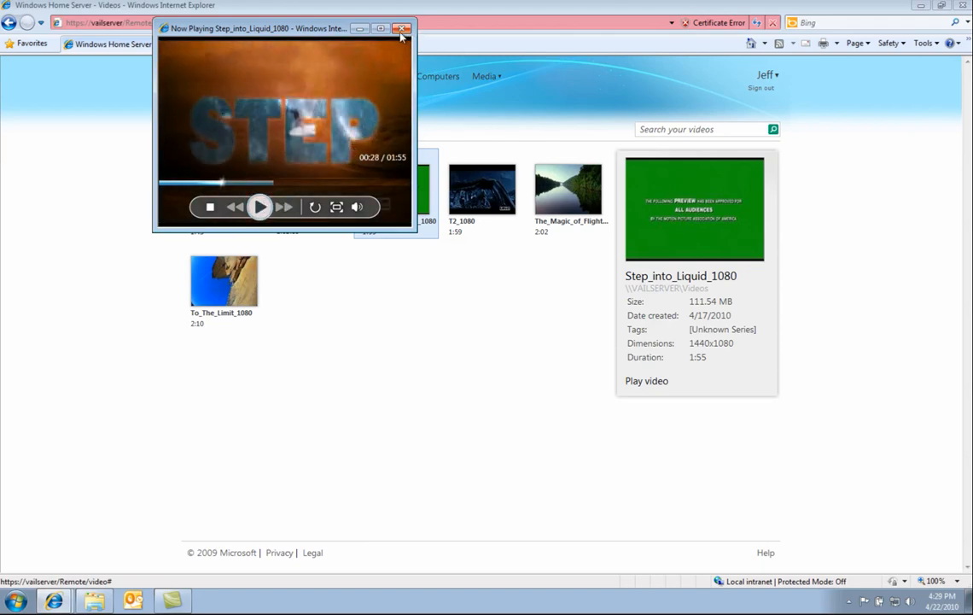
left_click(405, 30)
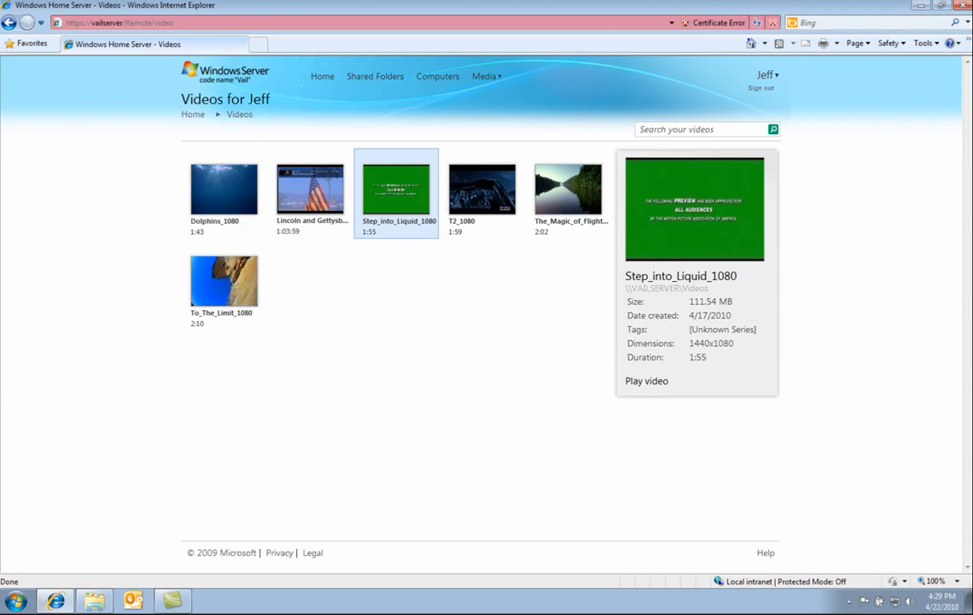
left_click(322, 76)
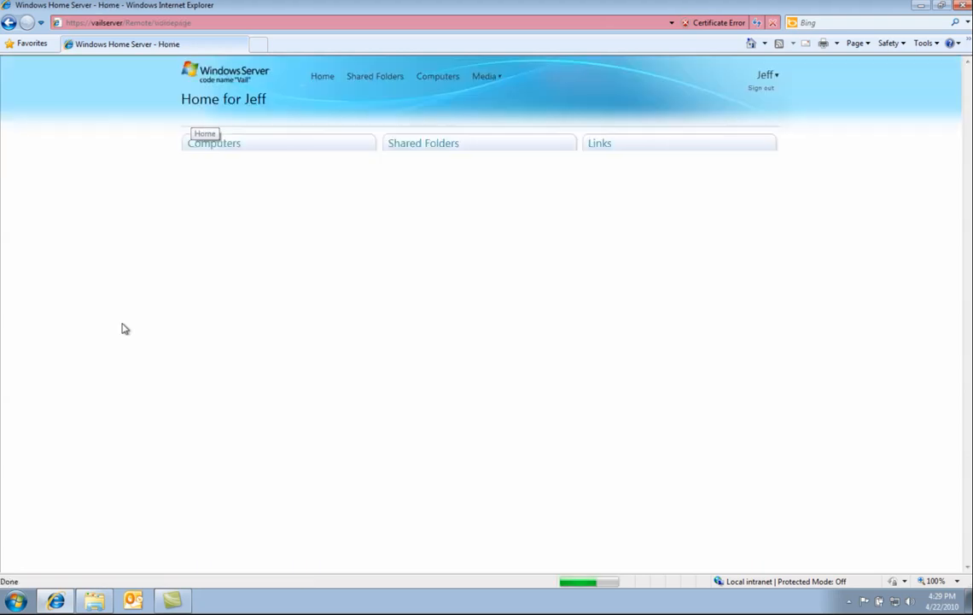